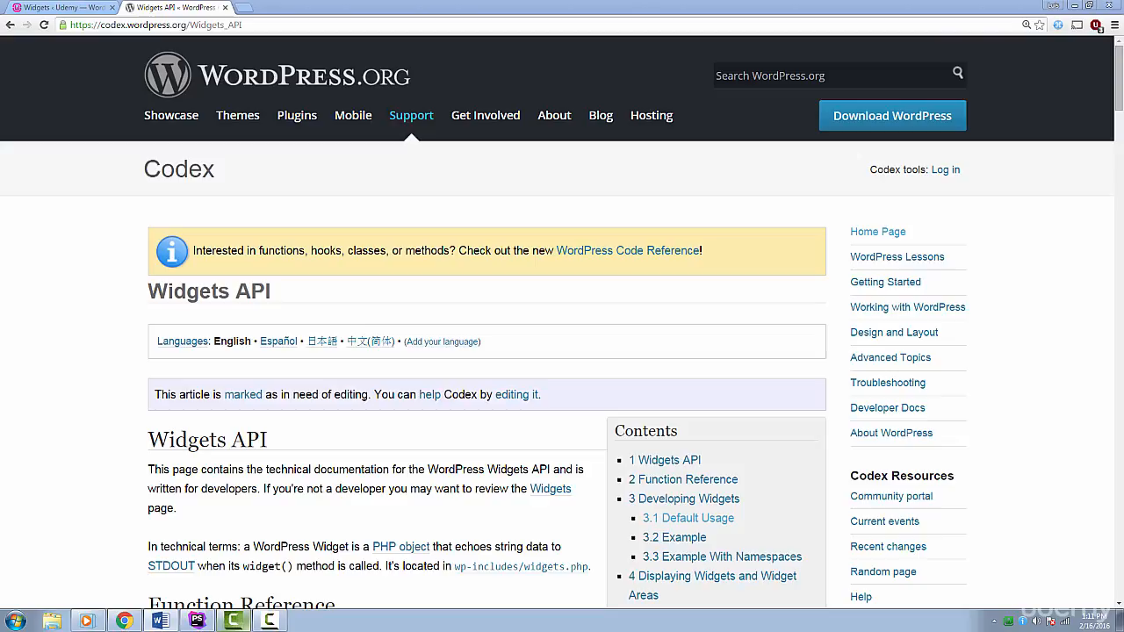
mouse_move(778, 292)
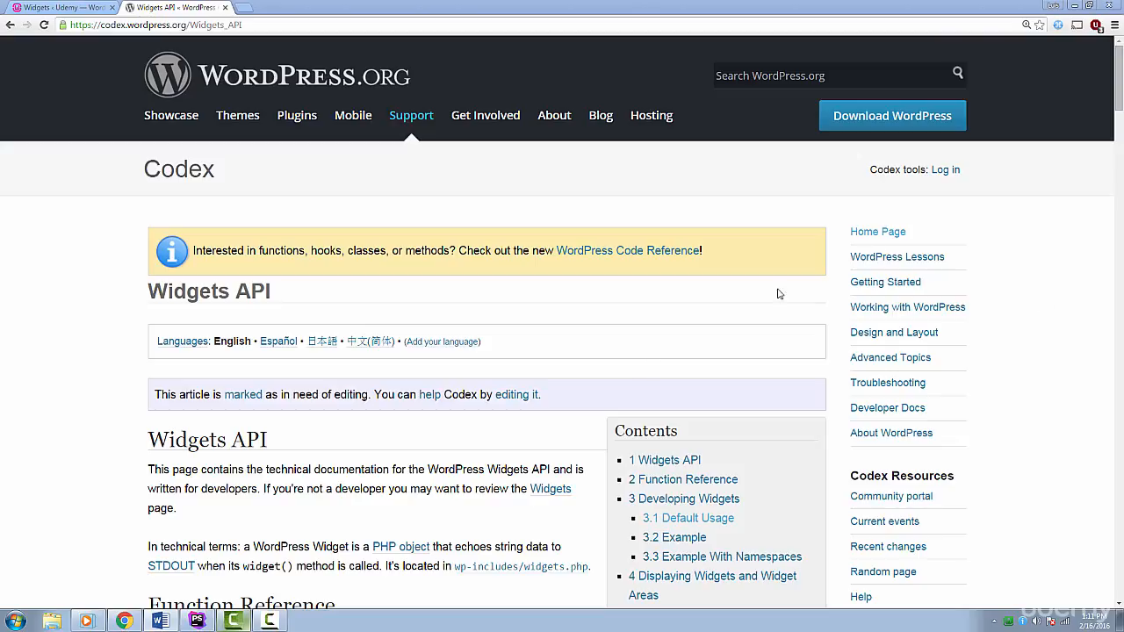
mouse_move(587, 351)
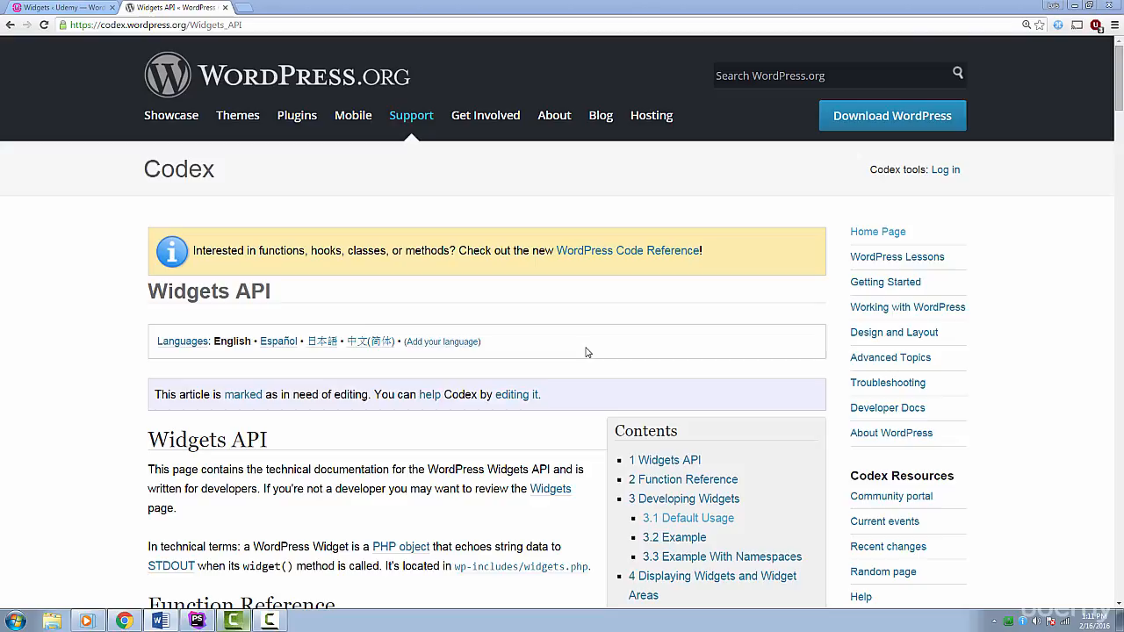
mouse_move(403, 373)
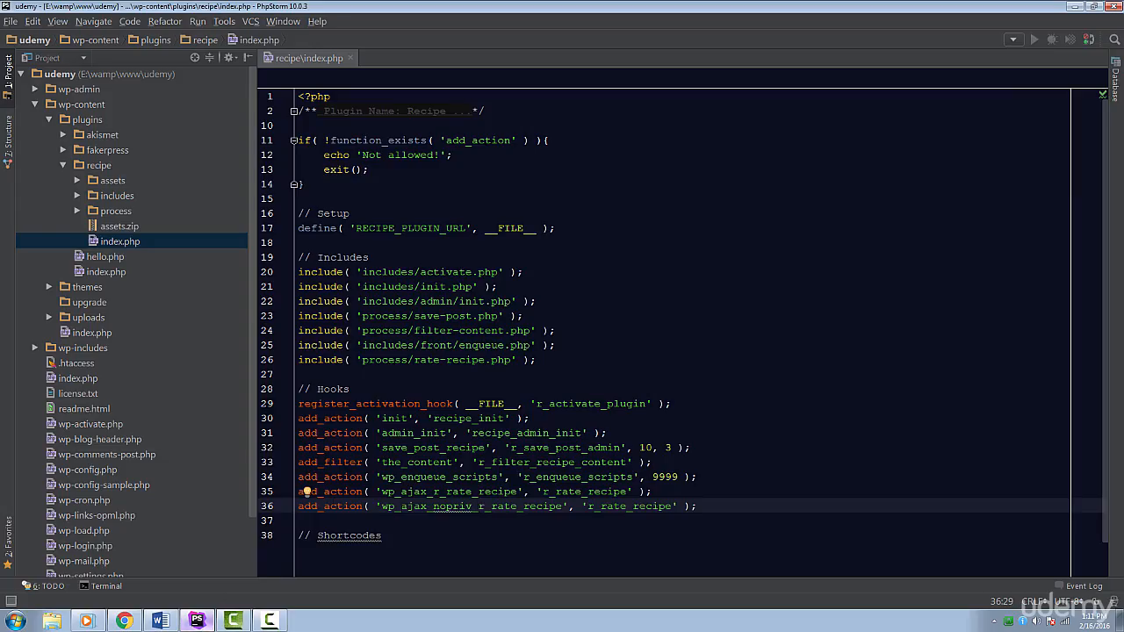
- Add add_action( 'widgets_init', 'r_widgets_init' ) under the Hooks section of index.php
scroll(down, 3)
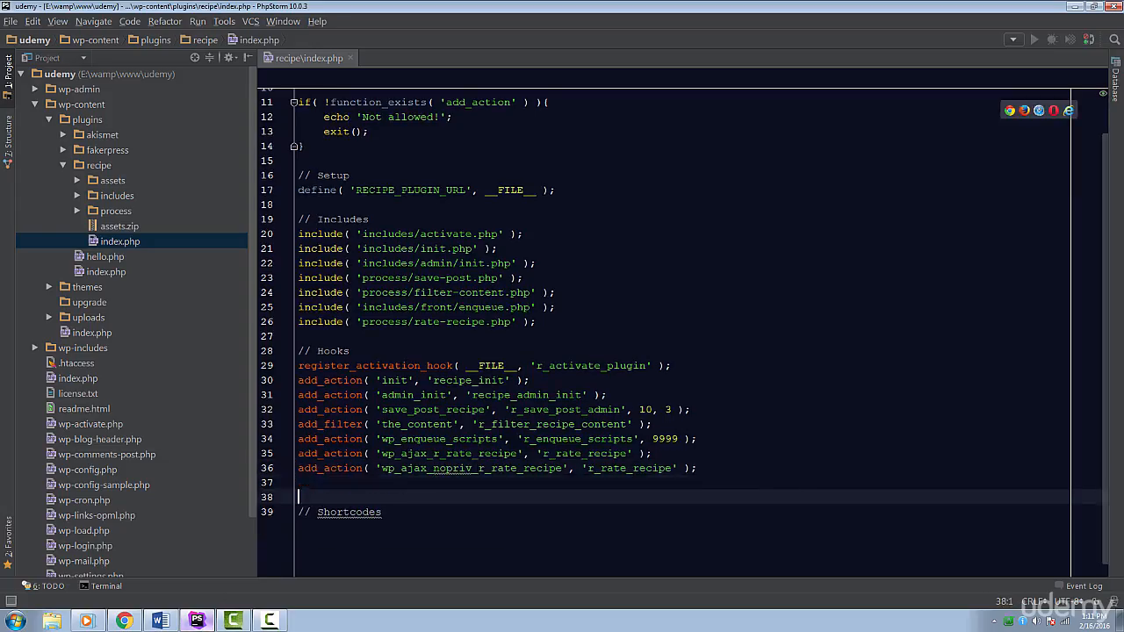
text(add_action( 'widgets_init', );)
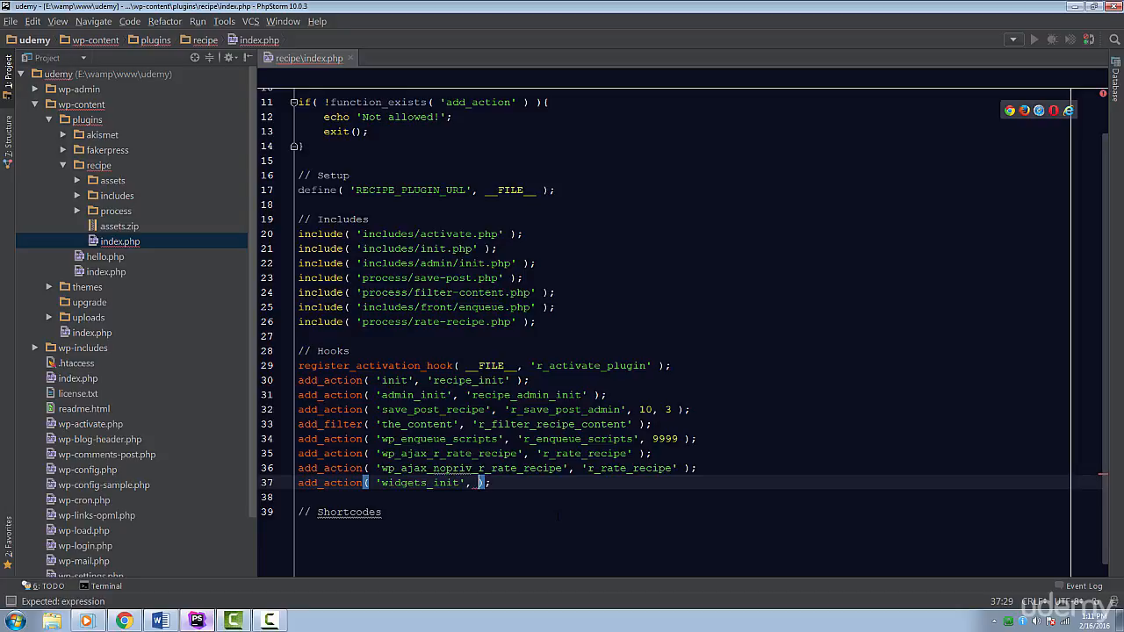
text('')
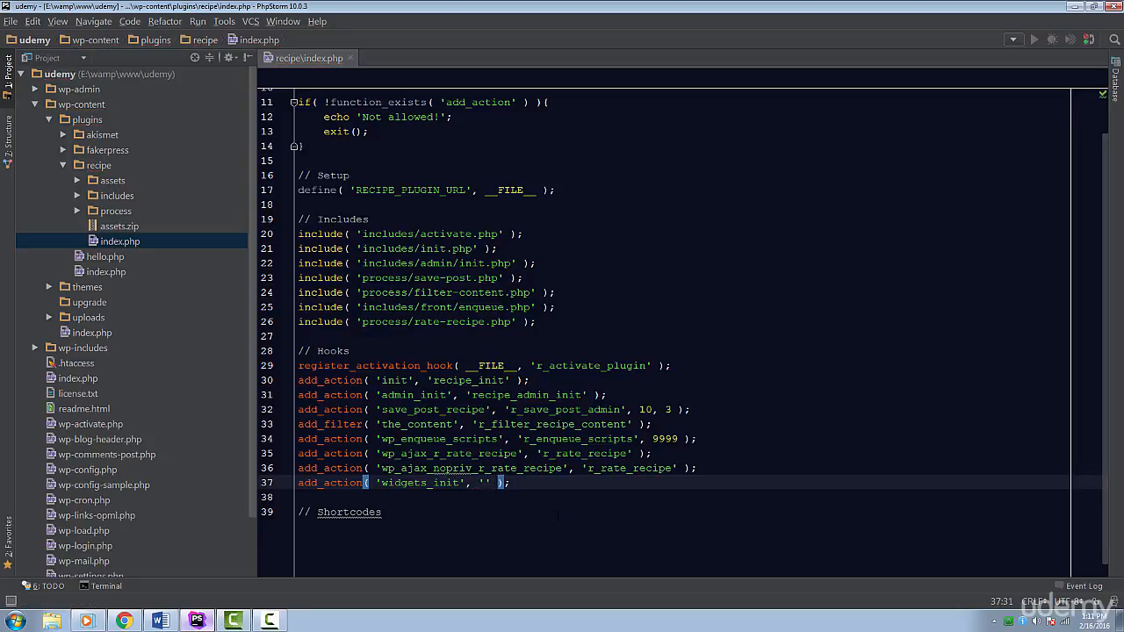
text(r_w)
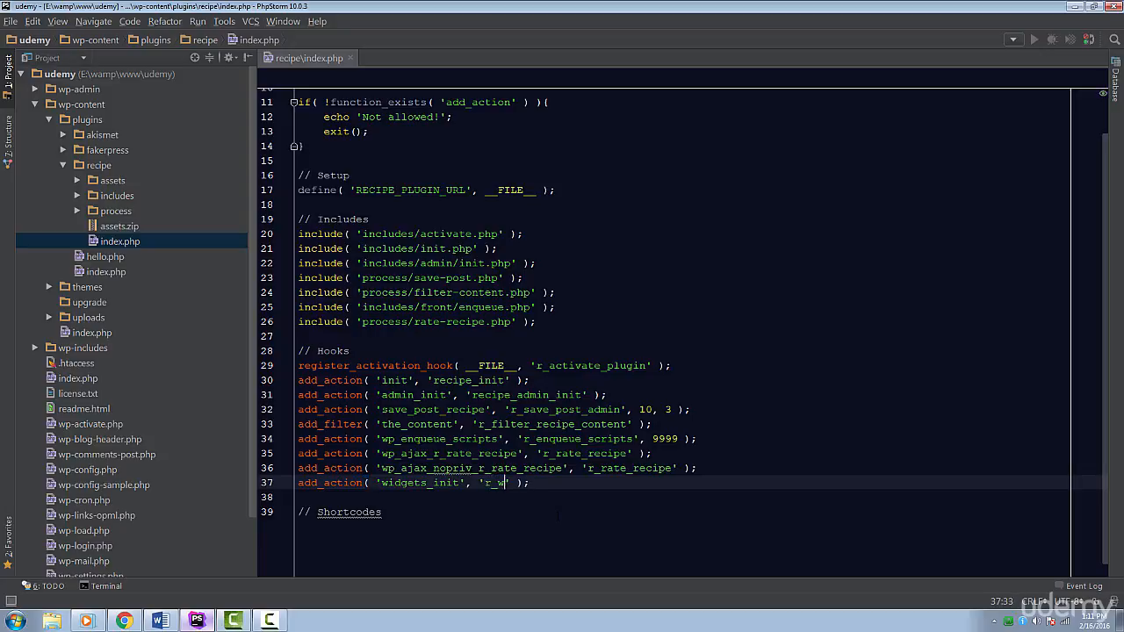
text(idgets_init)
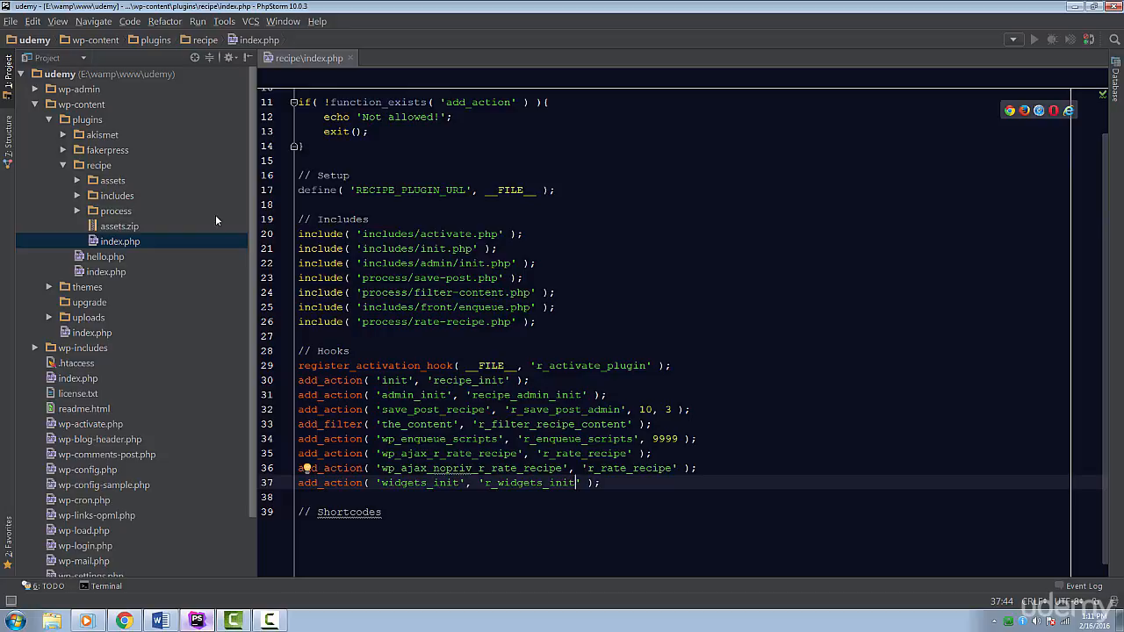
mouse_move(95, 204)
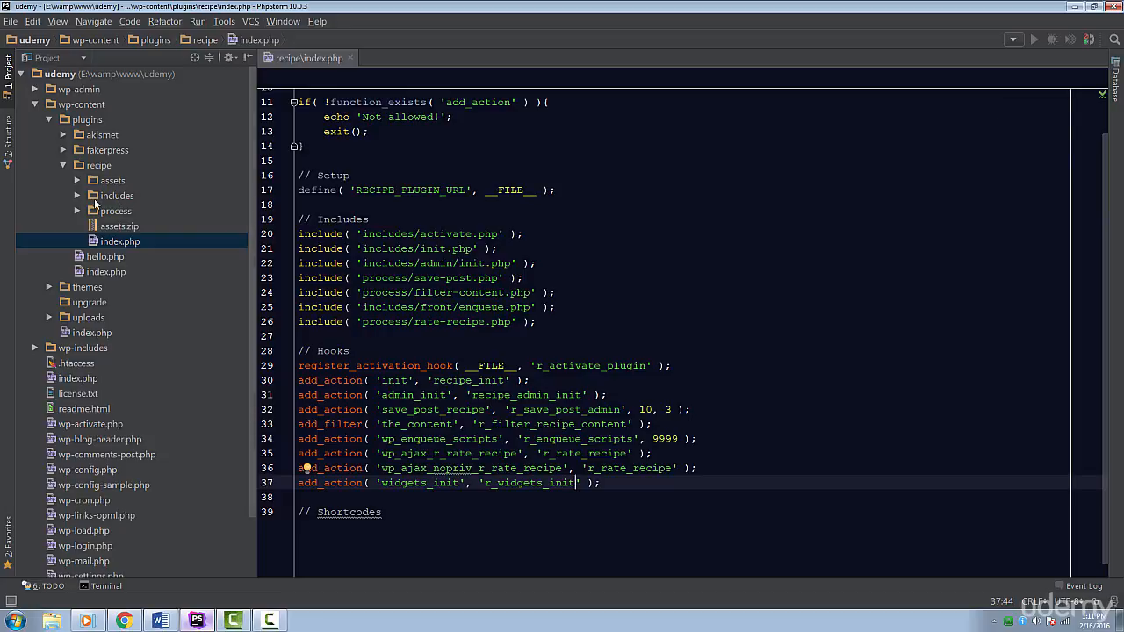
mouse_move(88, 202)
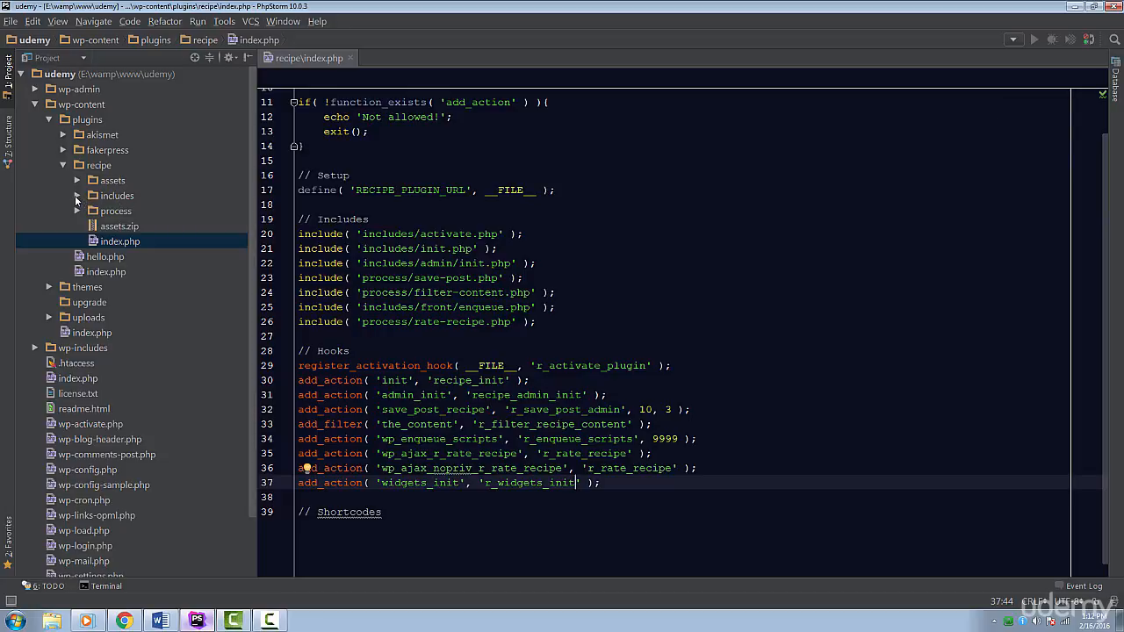
- Create includes/widgets.php with an empty r_widgets_init() and include it from index.php via dirname()
right_click(116, 197)
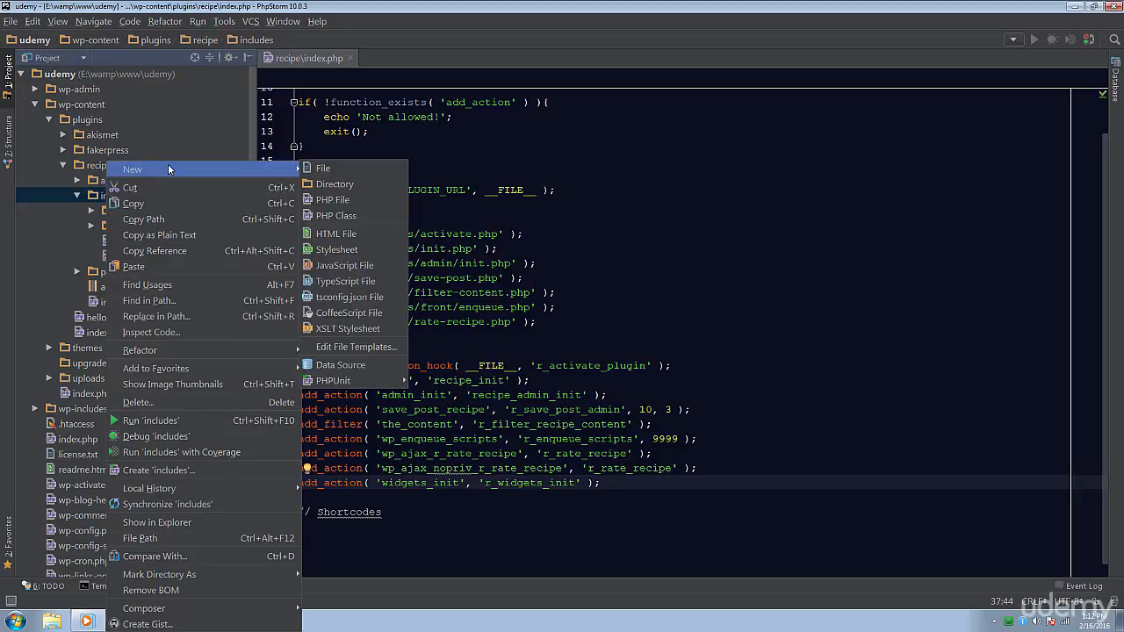
click(332, 200)
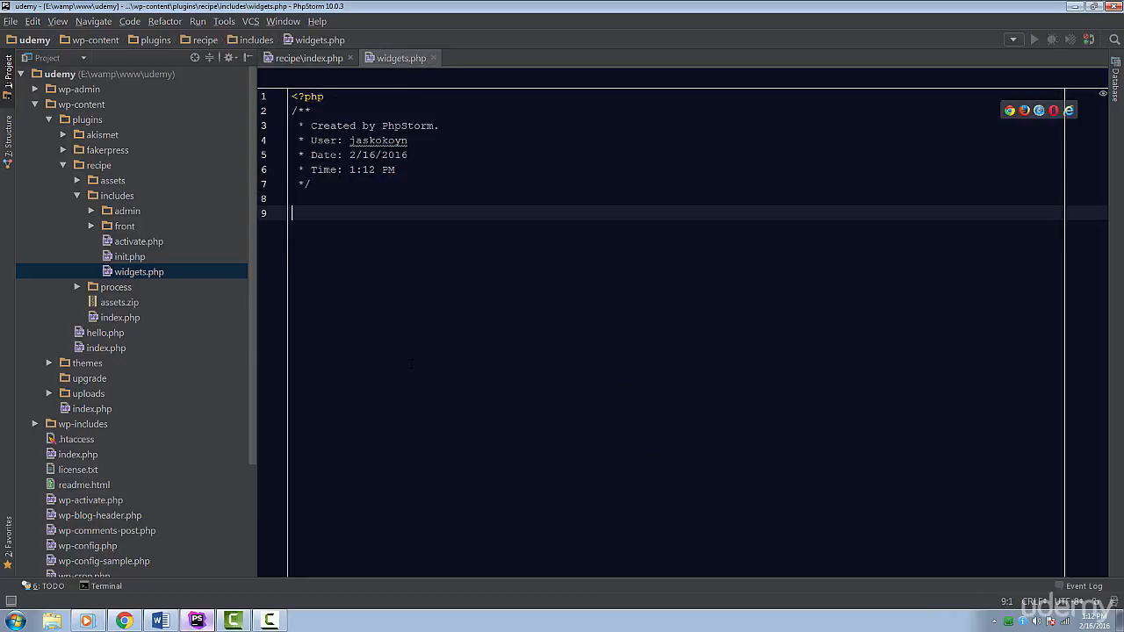
text(function r_widgets_init(){)
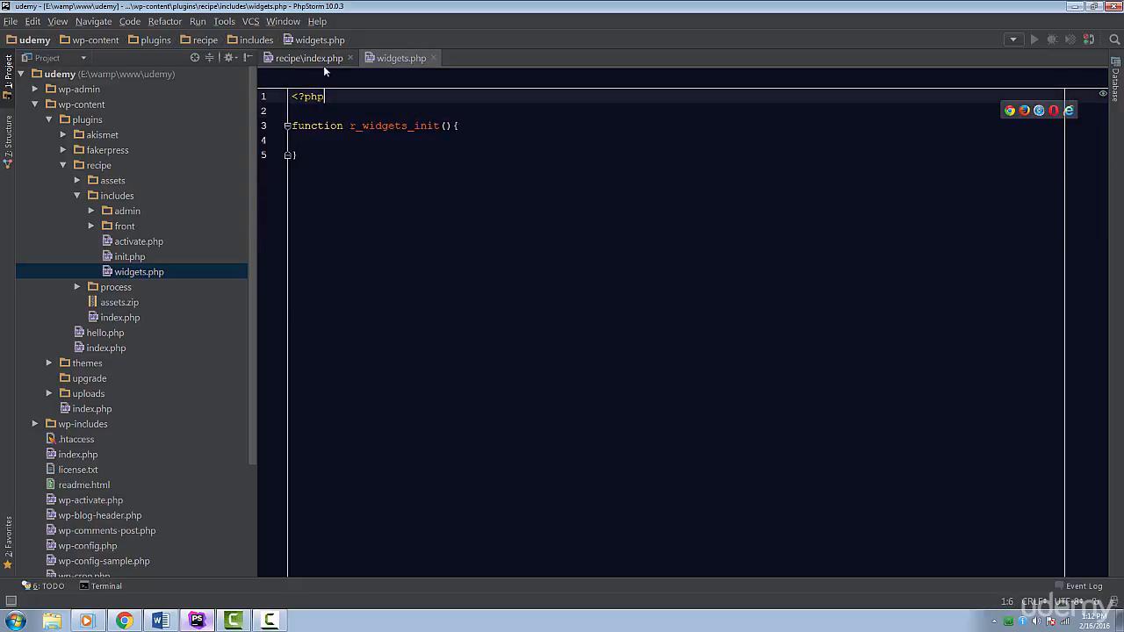
click(307, 58)
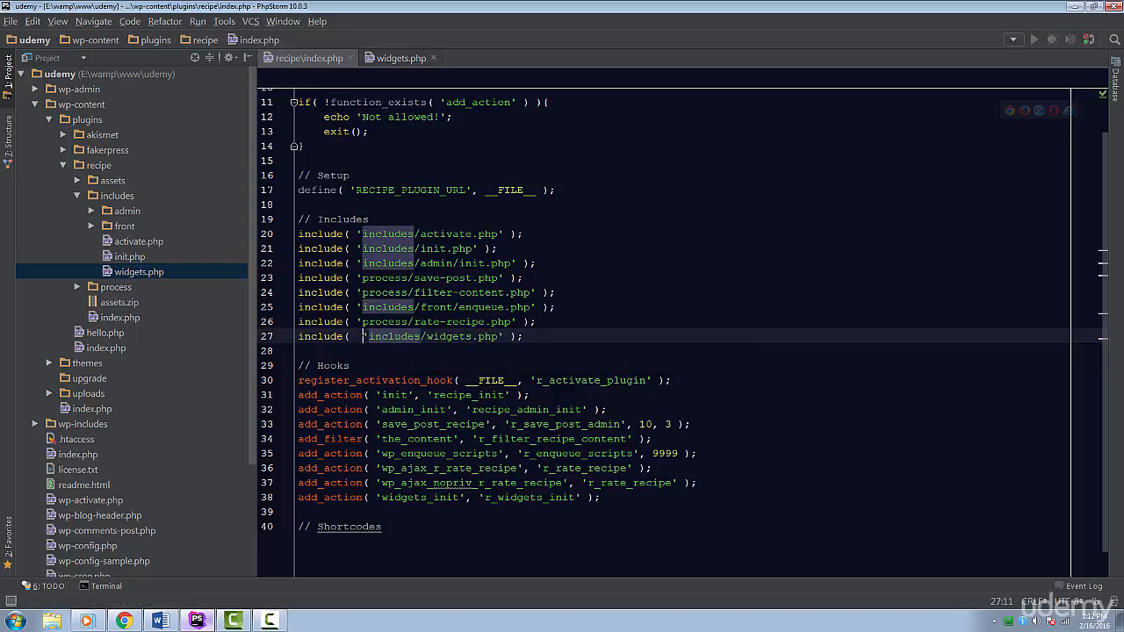
text(dirname()
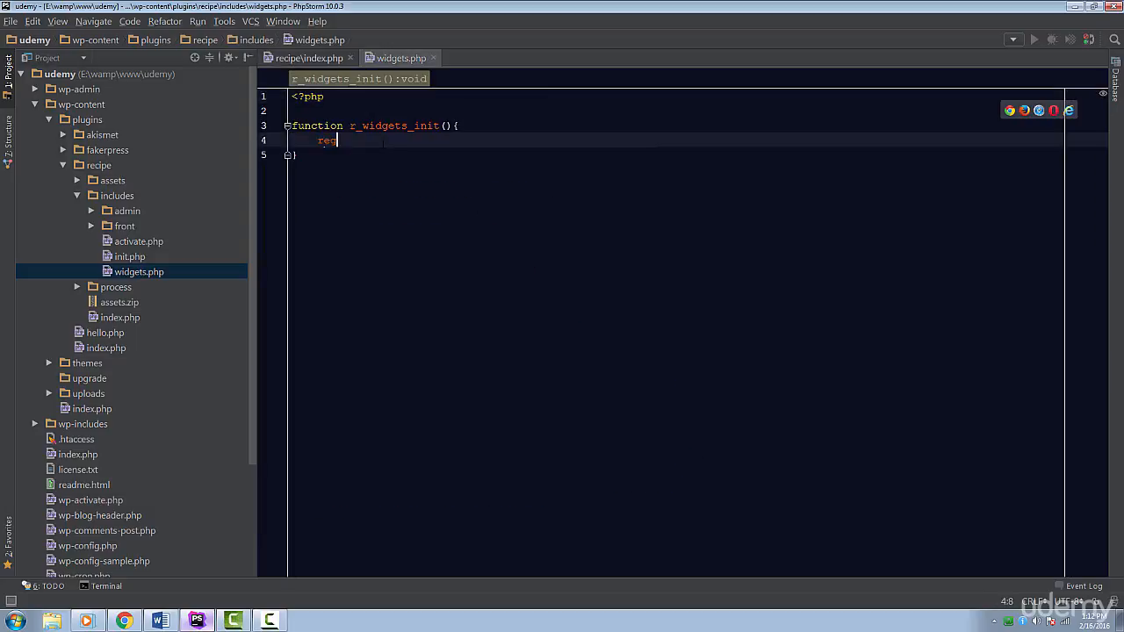
- Call register_widget( 'R_Daily_Recipe_Widget' ) inside r_widgets_init()
text(register_widget( 'R_D' );)
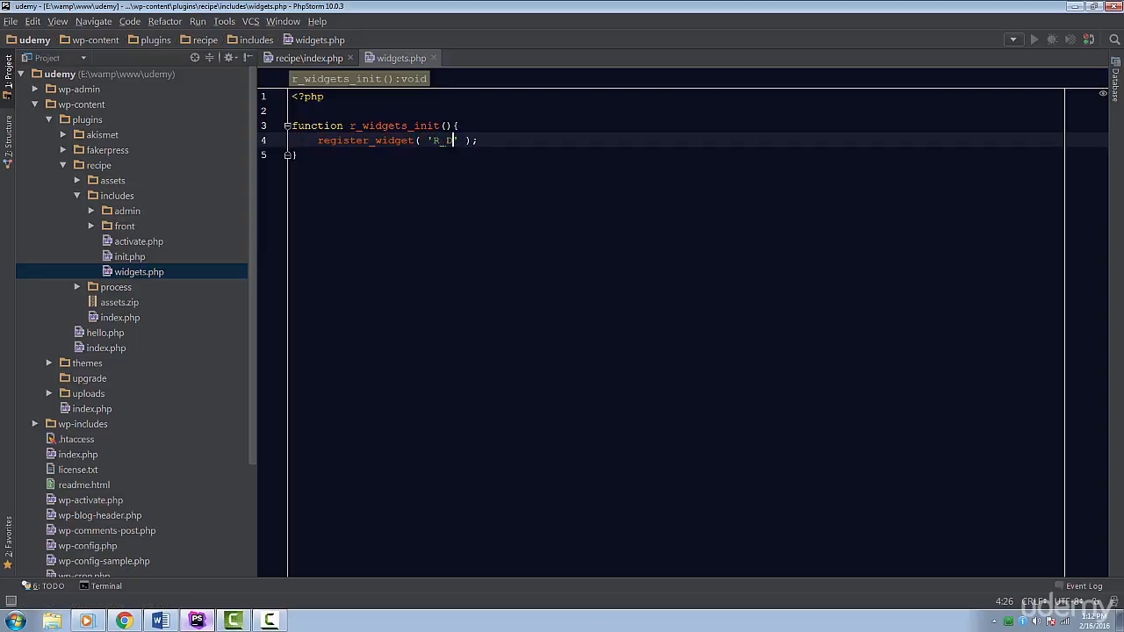
text(aily_Recip)
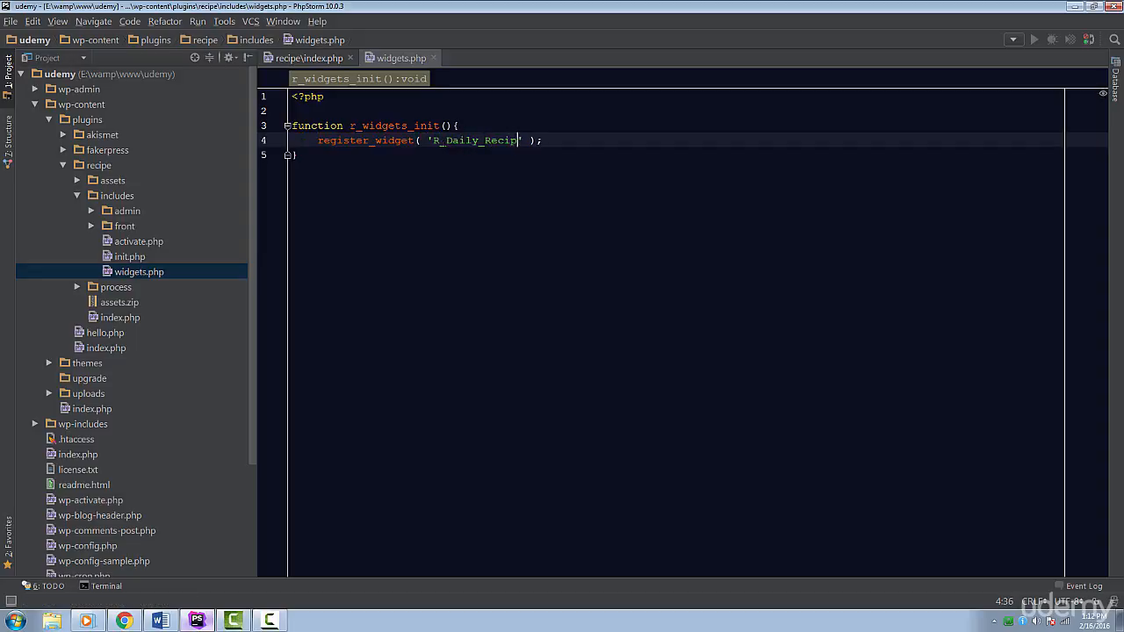
text(e_Widget)
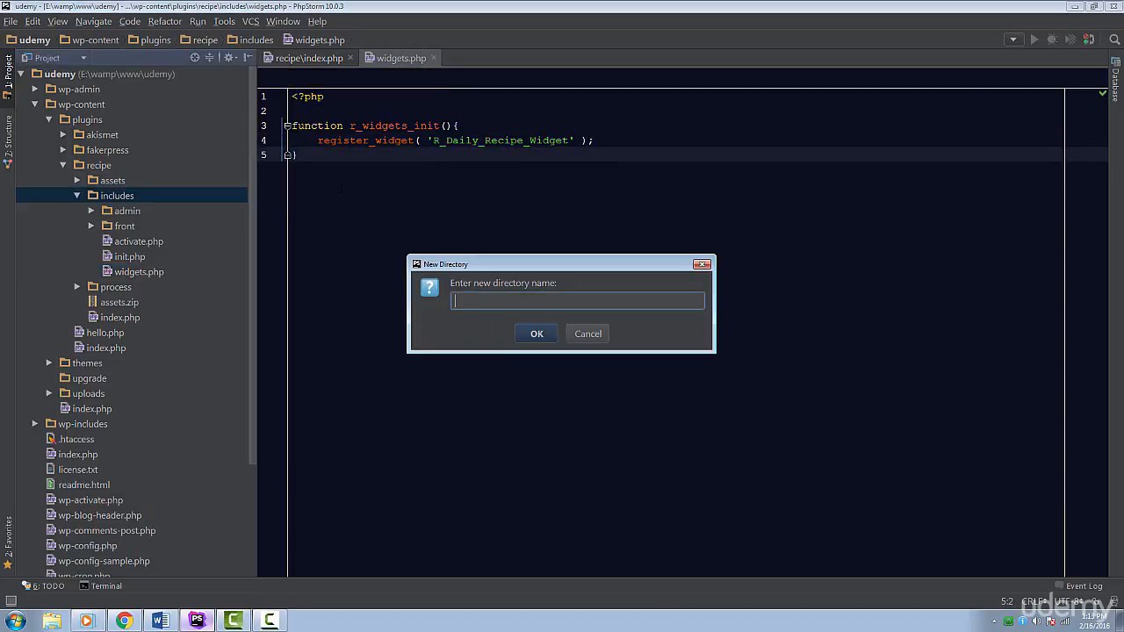
- Create includes/widgets/daily-recipe.php declaring class R_Daily_Recipe_Widget
click(536, 334)
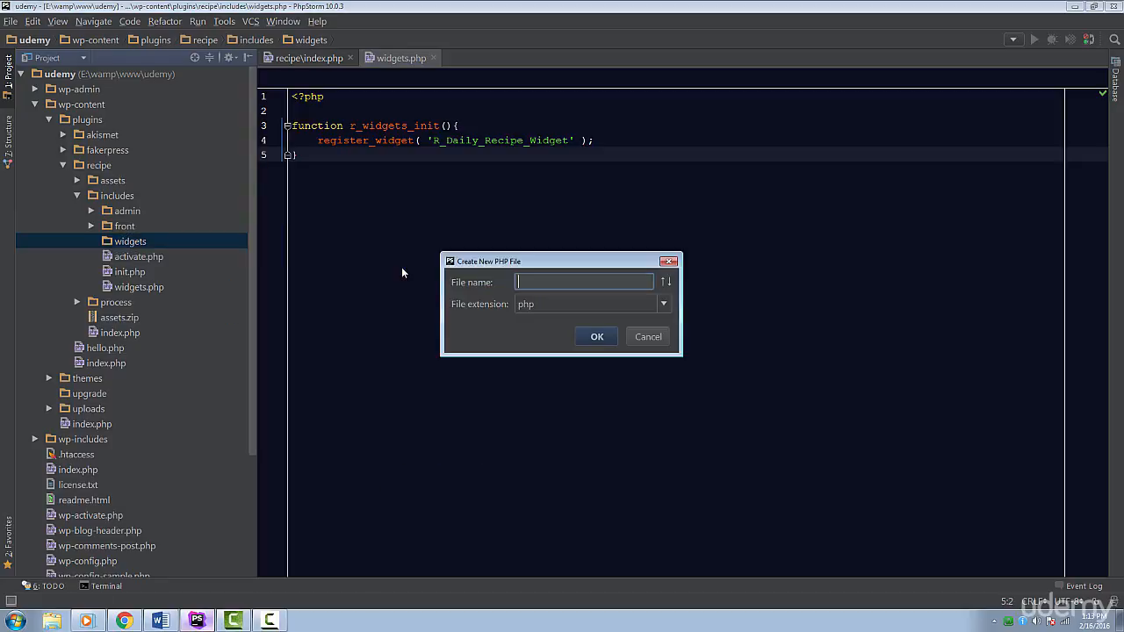
text(daily-reci)
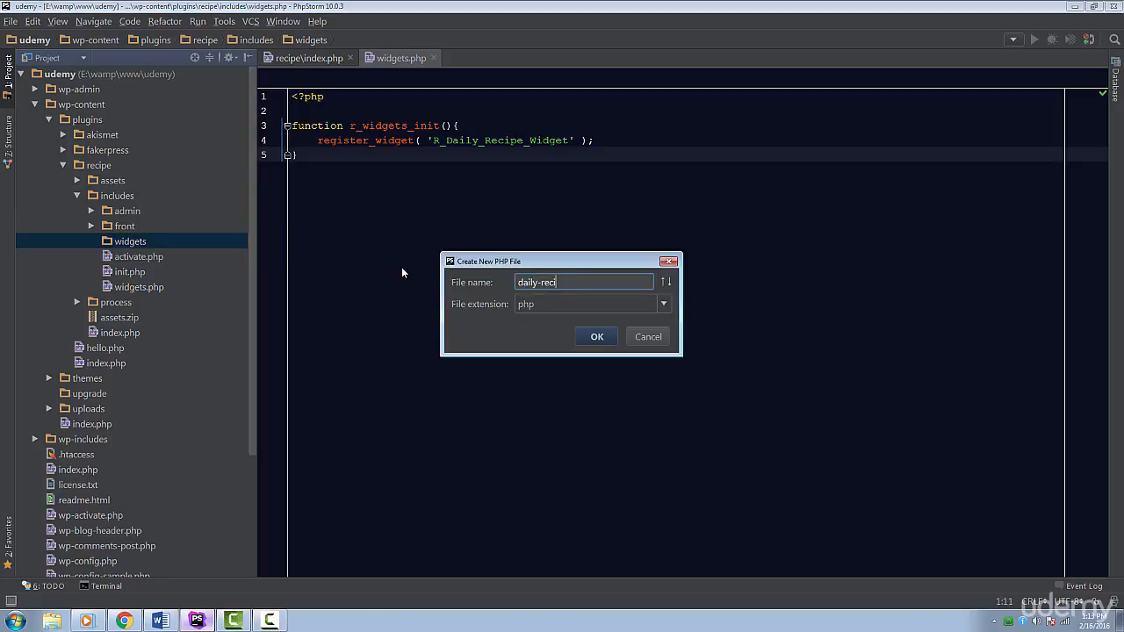
click(597, 337)
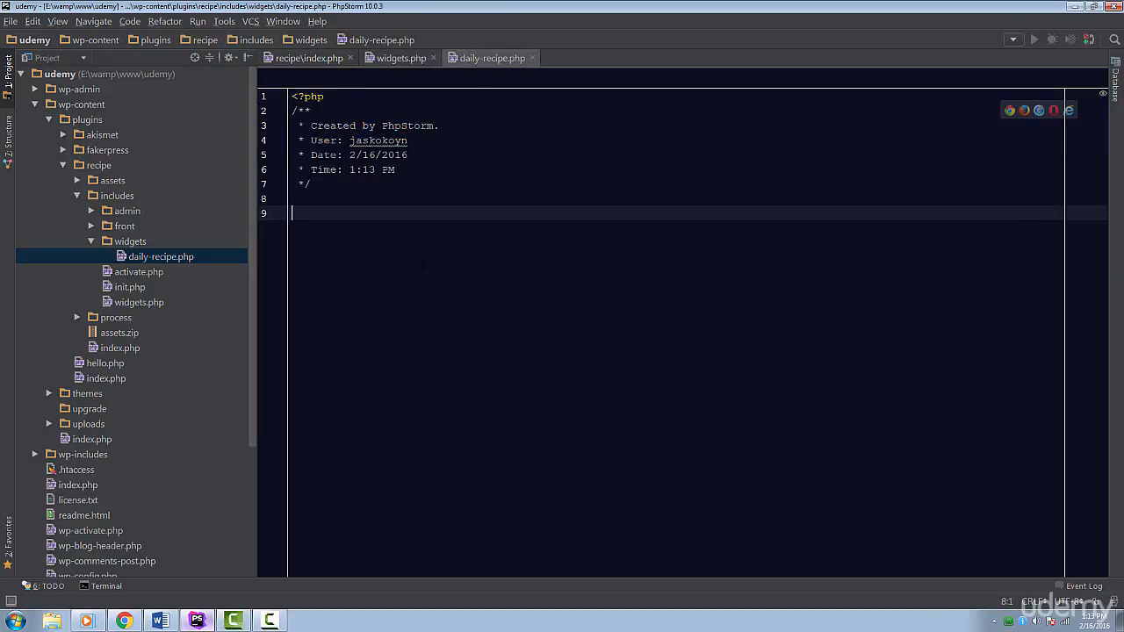
text(clas)
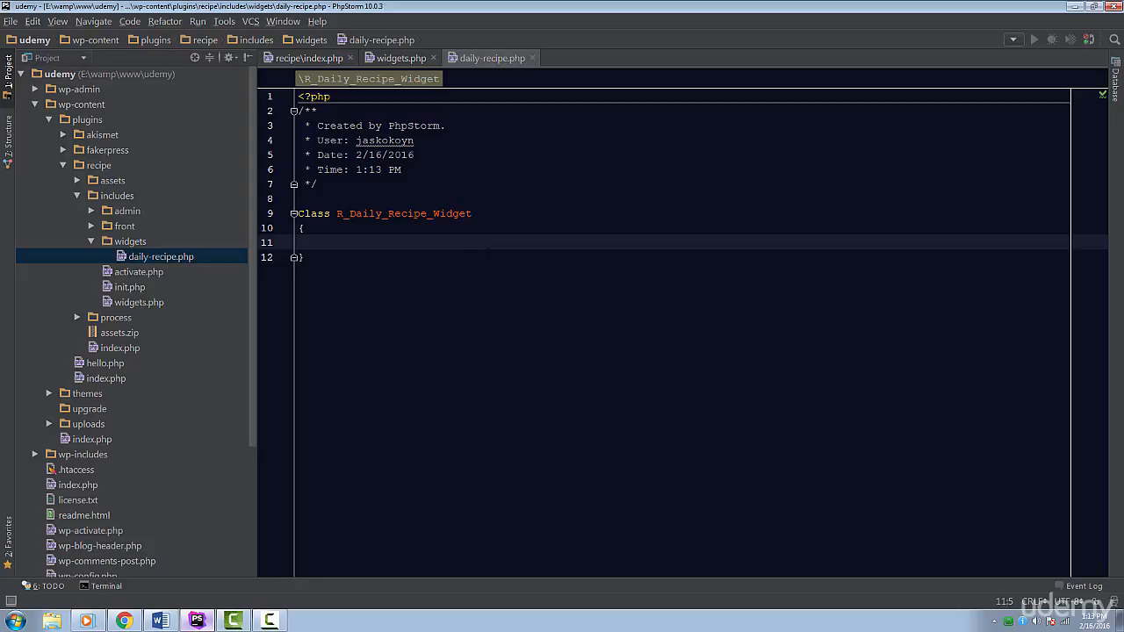
- Make R_Daily_Recipe_Widget extend WP_Widget and select the parent class name
click(308, 58)
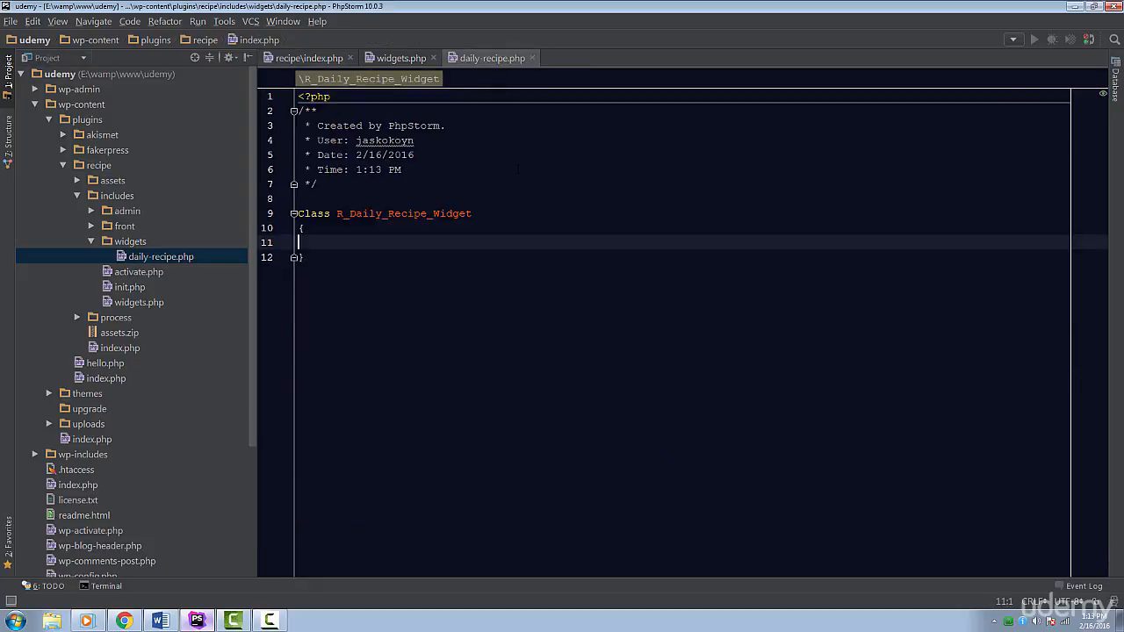
text(extends)
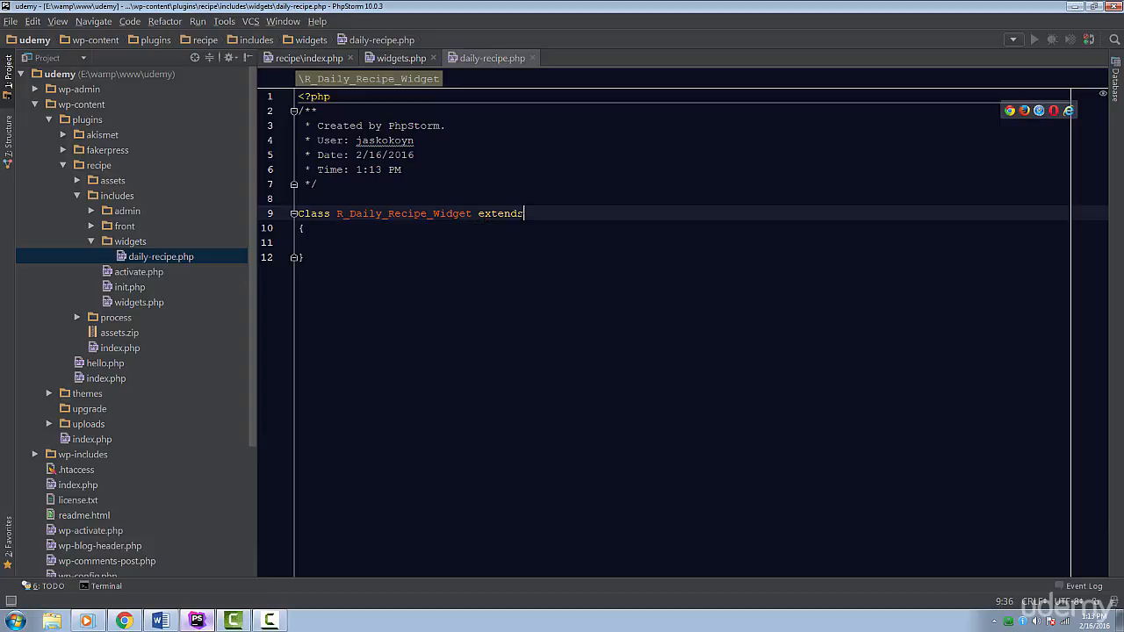
text(WP_Widget)
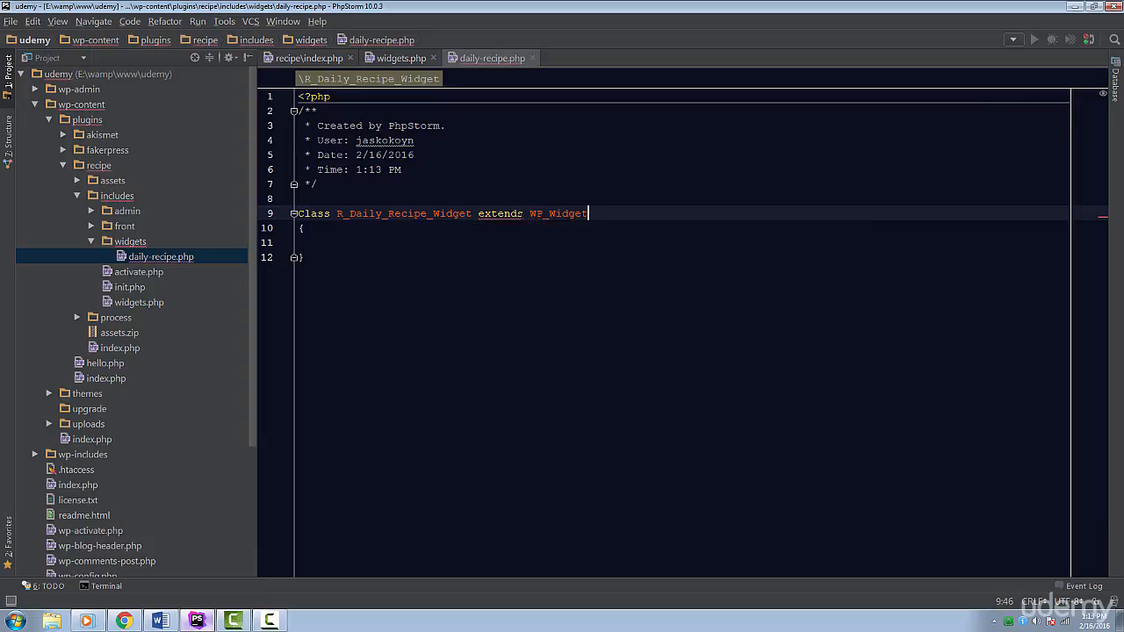
double_click(559, 215)
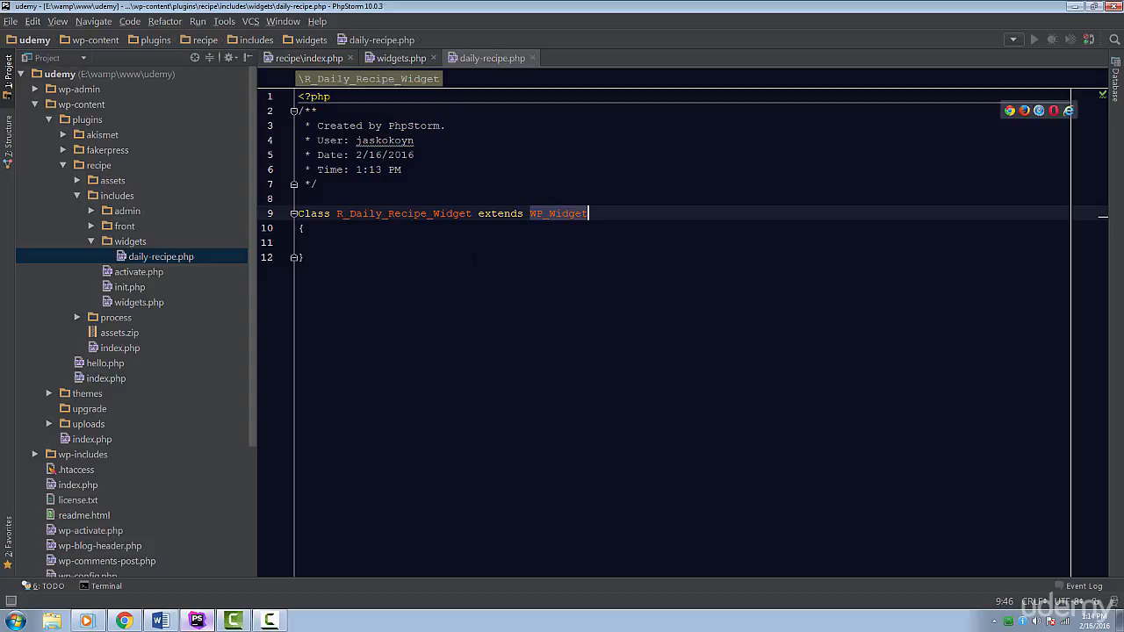
- Jump to the 3.1 Default Usage example on the Codex Widgets API page in Chrome
click(125, 622)
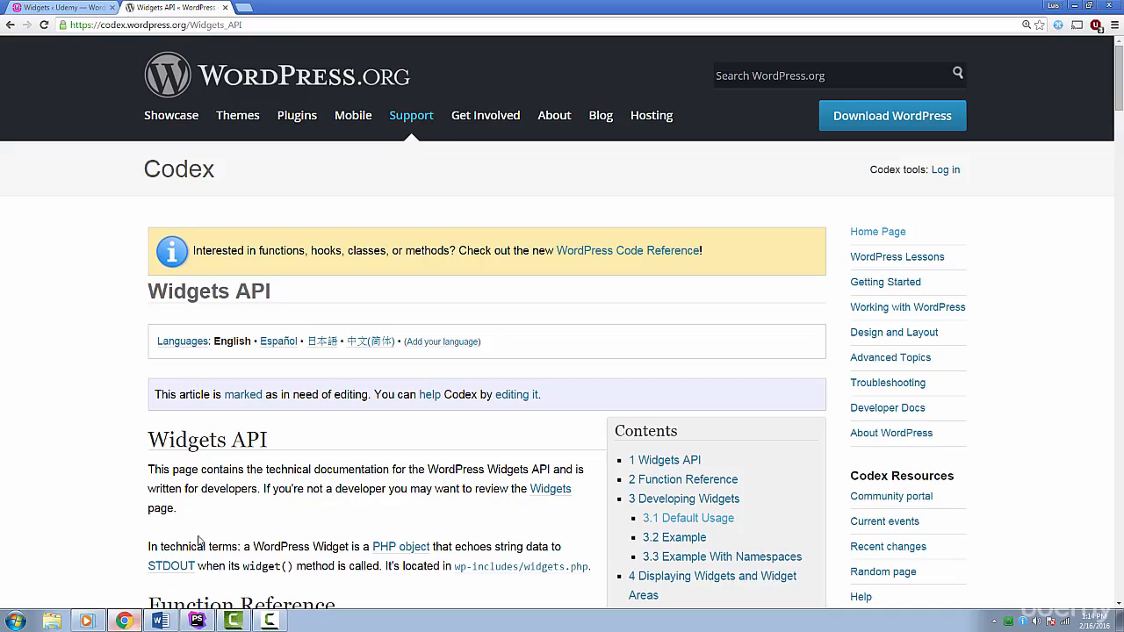
scroll(down, 3)
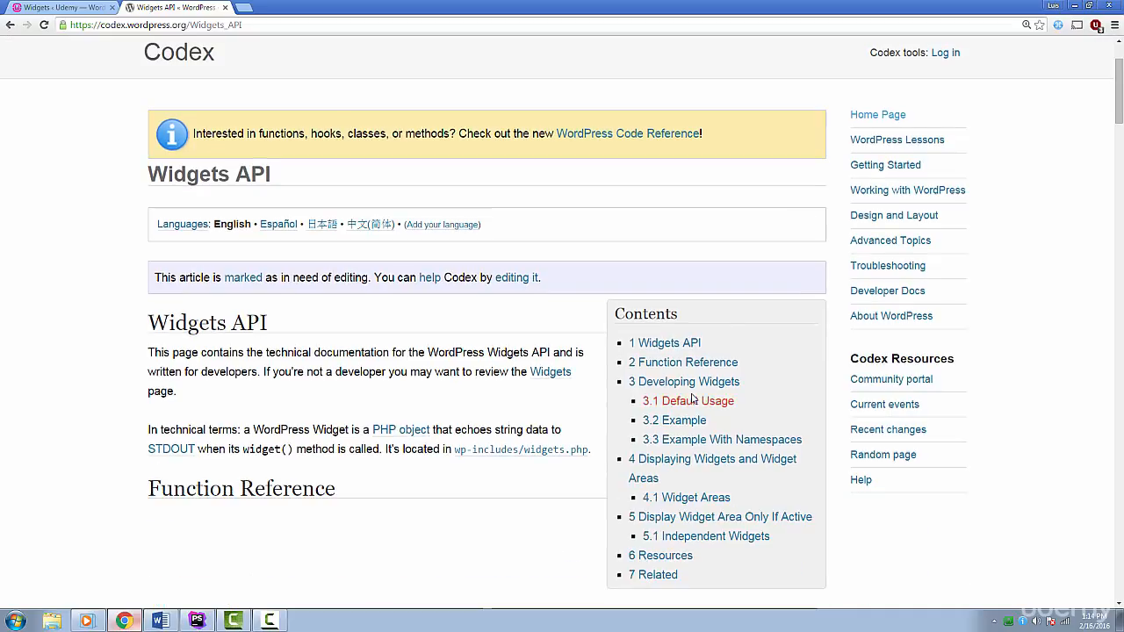
click(695, 401)
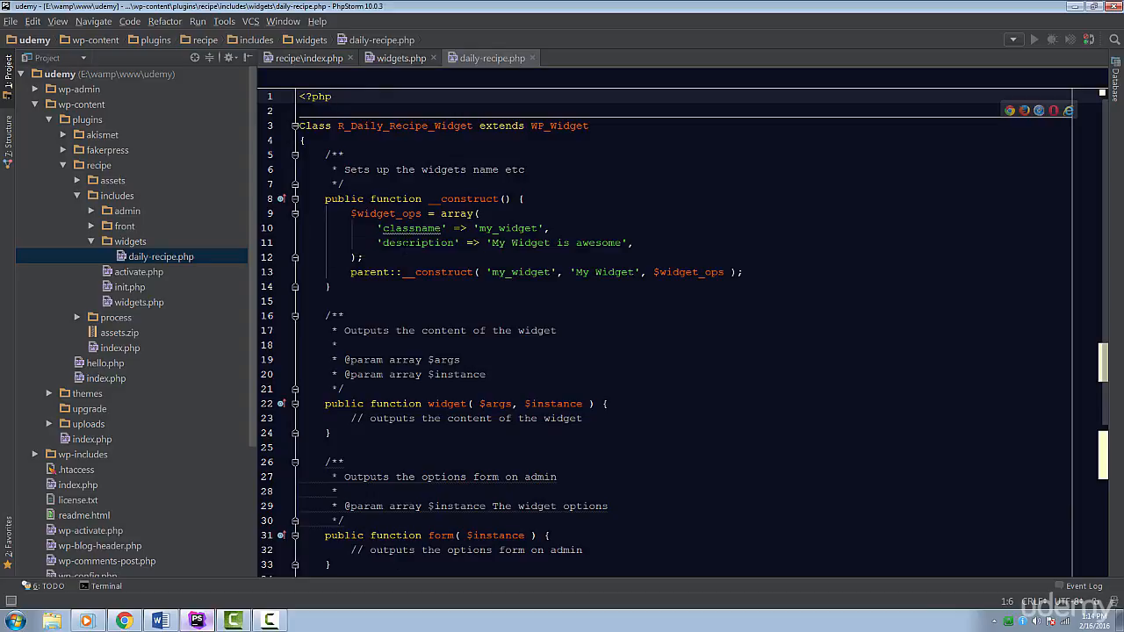
- Remove the $widget_ops array and set the constructor id r_daily_recipe_widget and name 'Recipe of the Day'
click(360, 257)
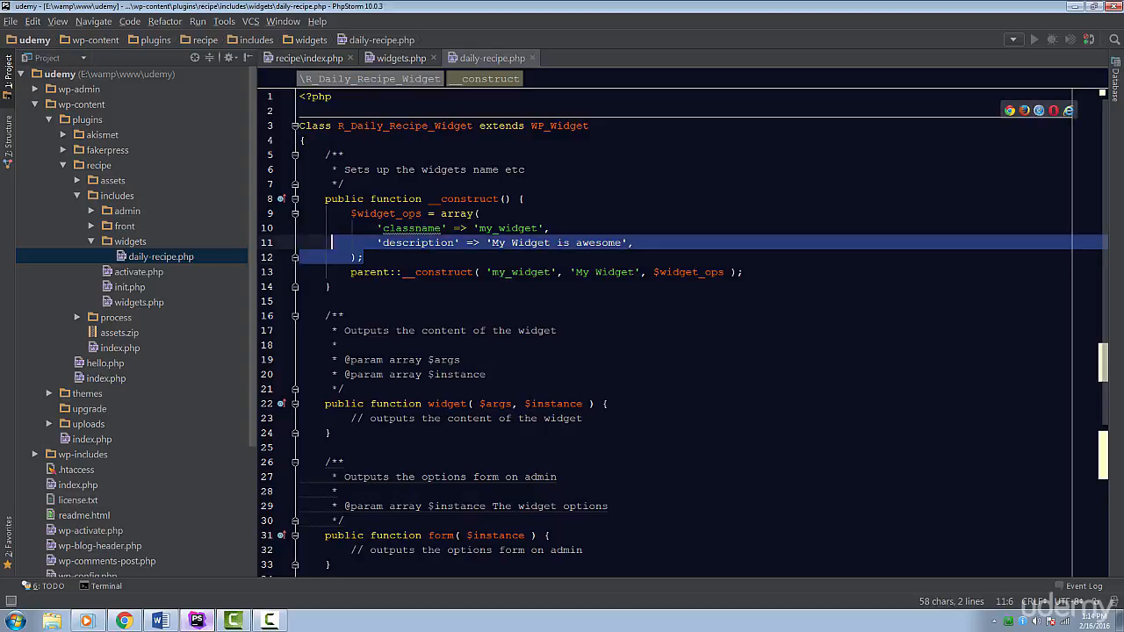
key(Delete)
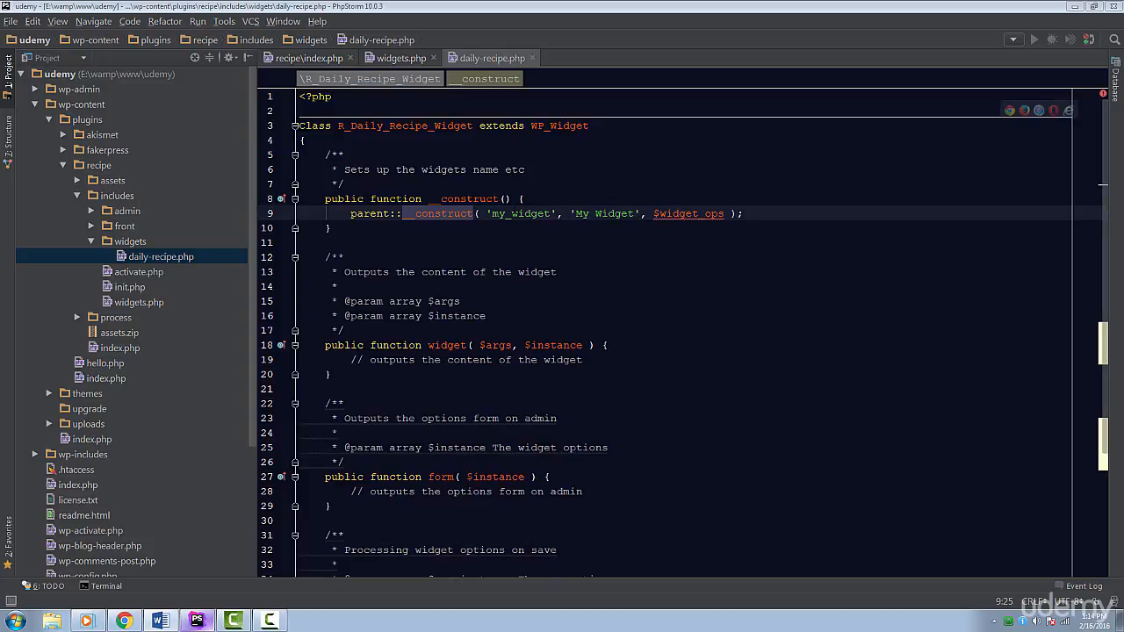
text(r_daily_recipe)
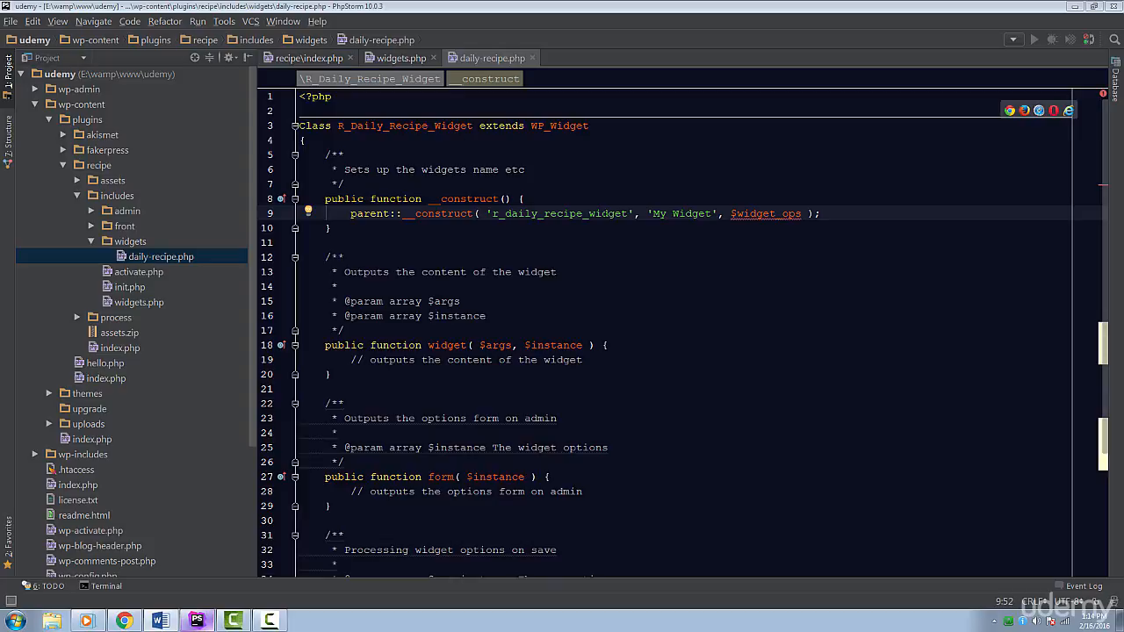
double_click(682, 214)
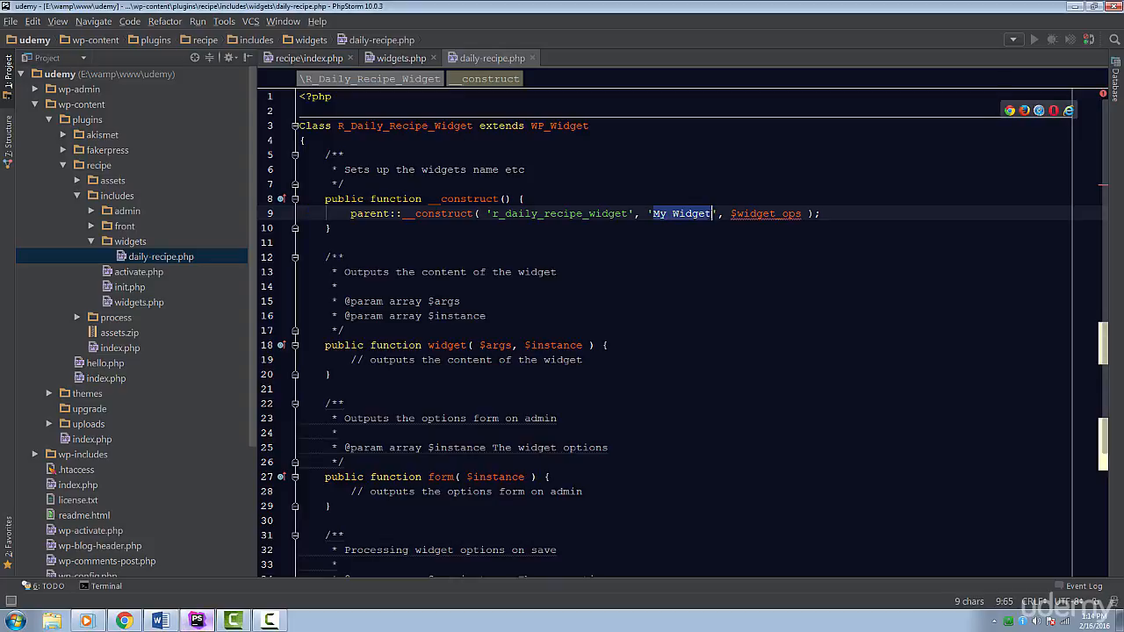
key(Delete)
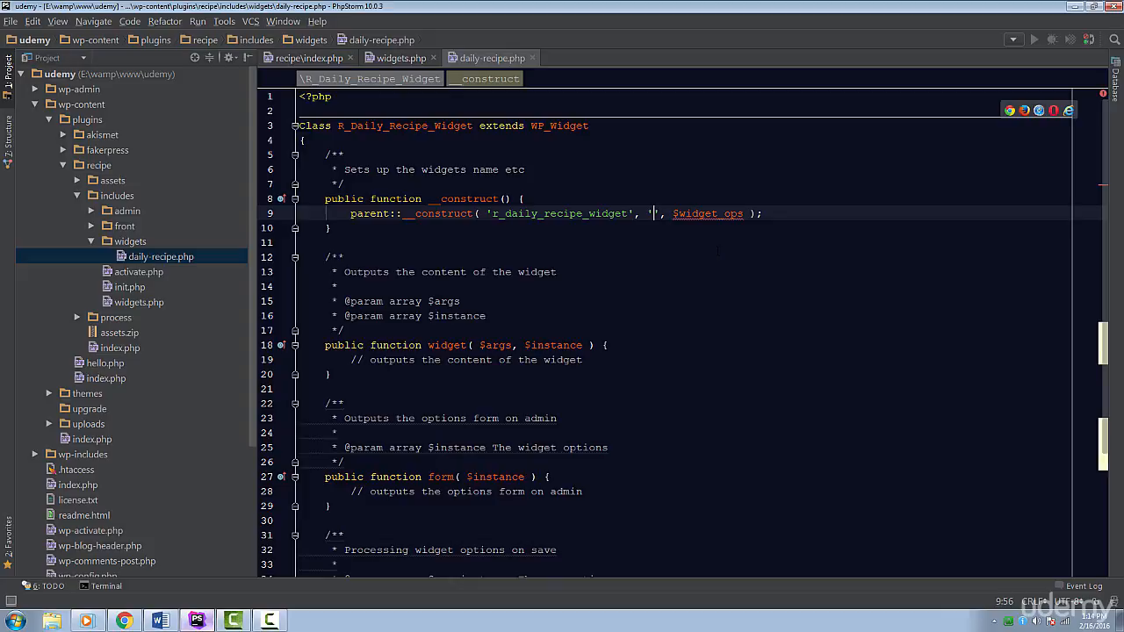
key(Backspace)
text(Recipe)
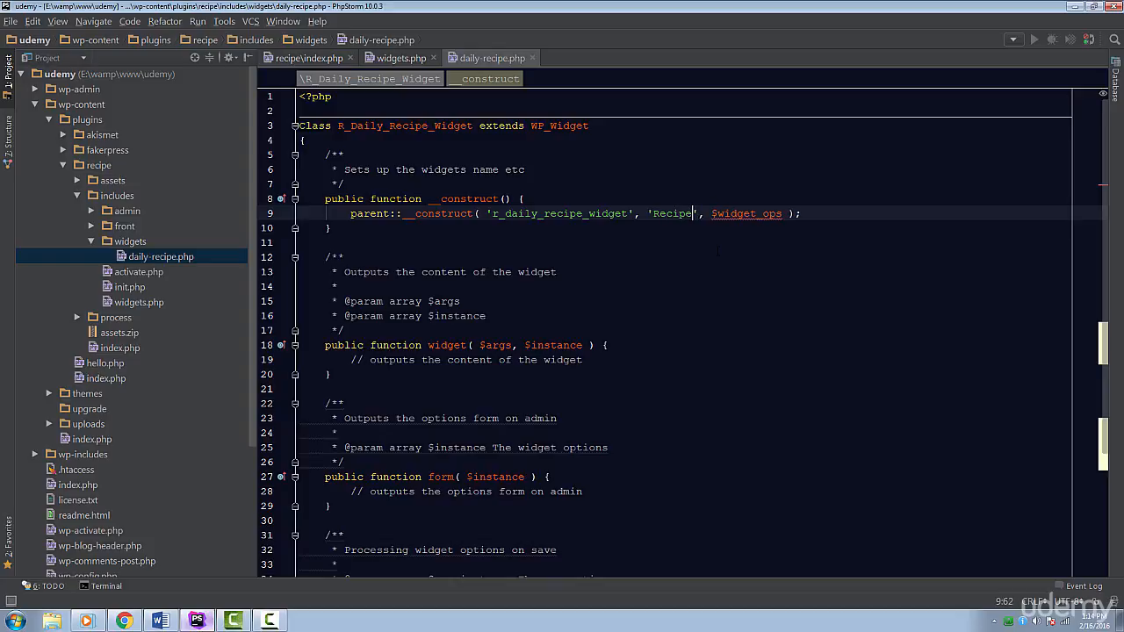
text(of the Day)
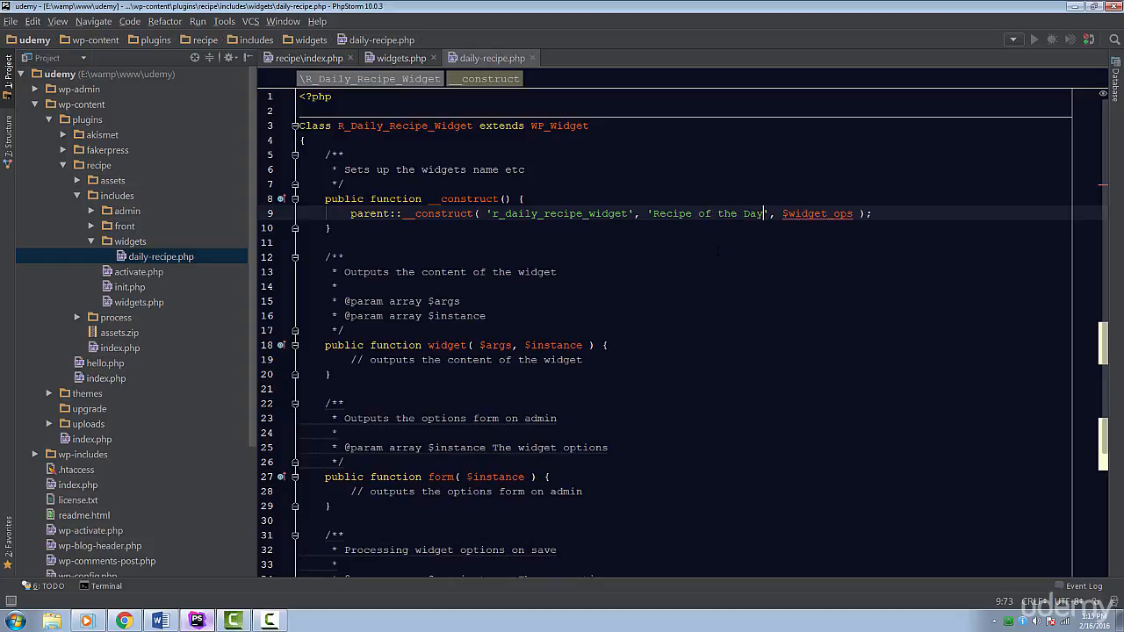
- Pass a description array 'Displays a random recipe each day' to parent::__construct
text(array()
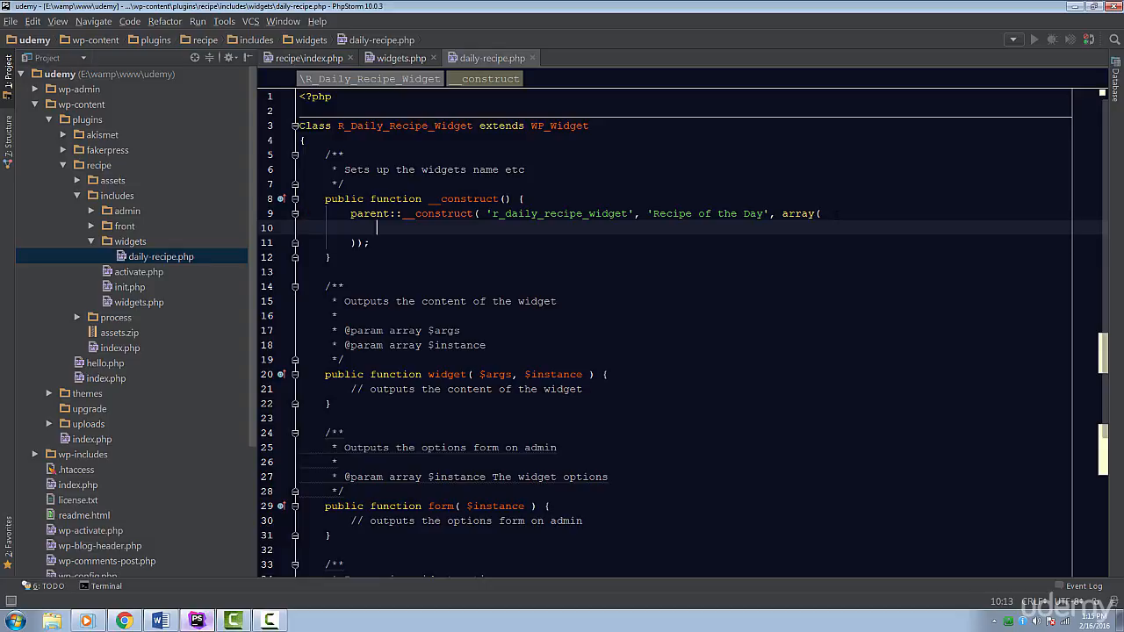
text('desc')
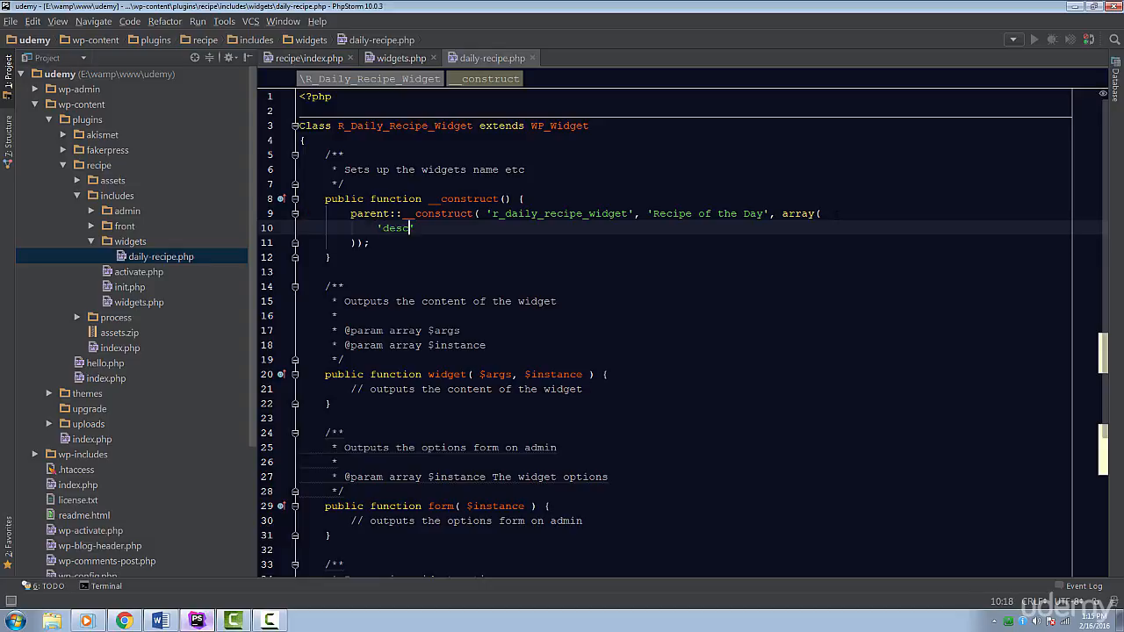
text(ription')
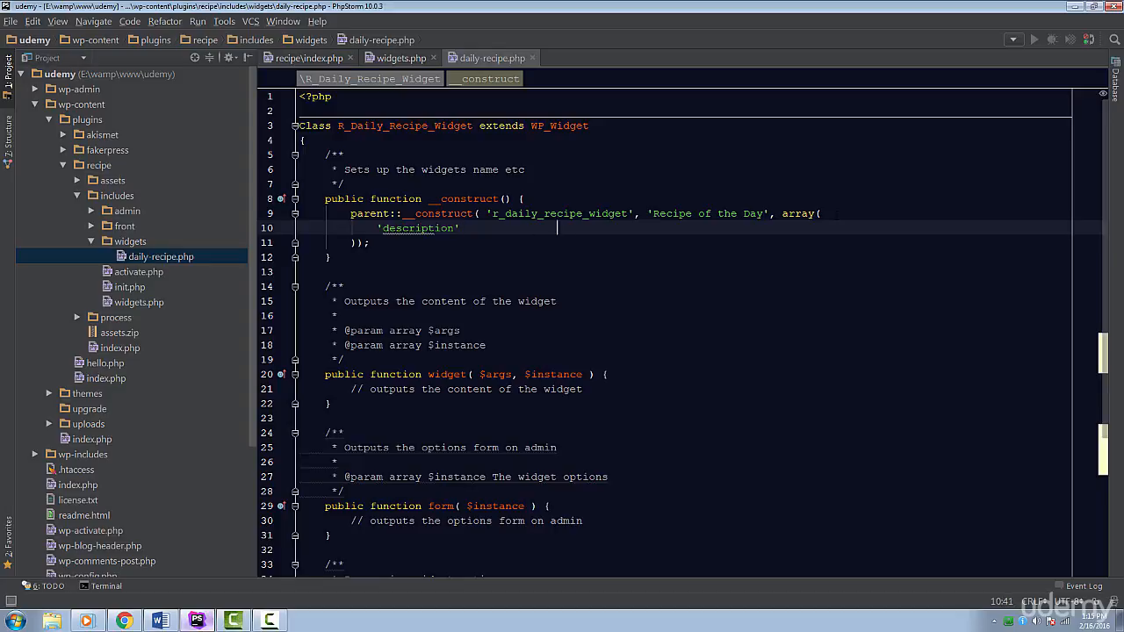
text(=> 'Displays a random recipe ')
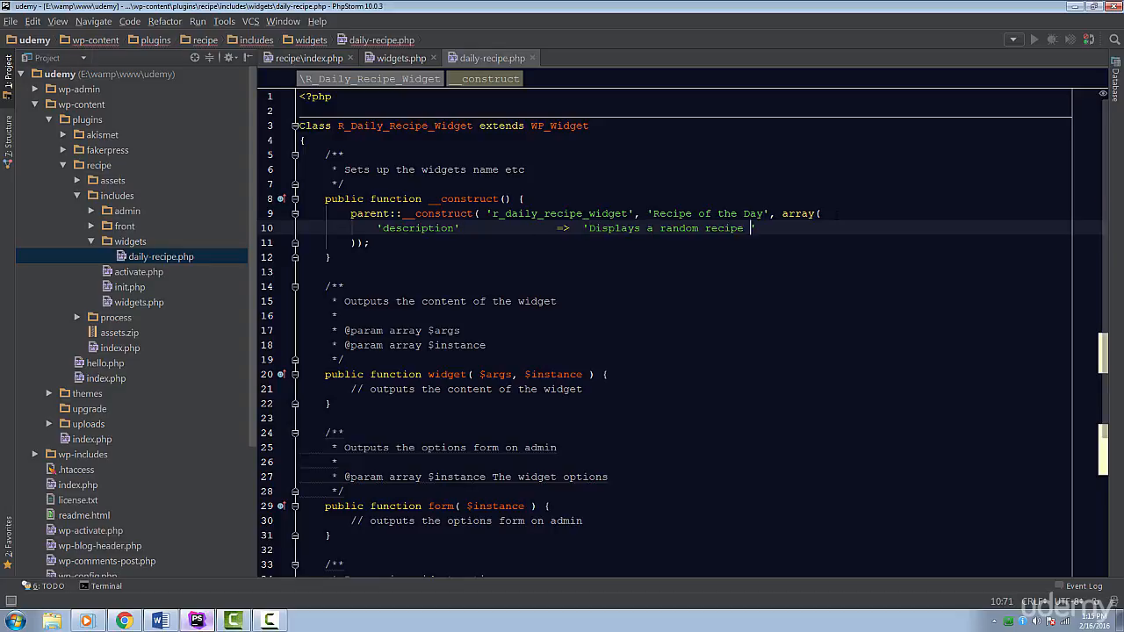
text(each day')
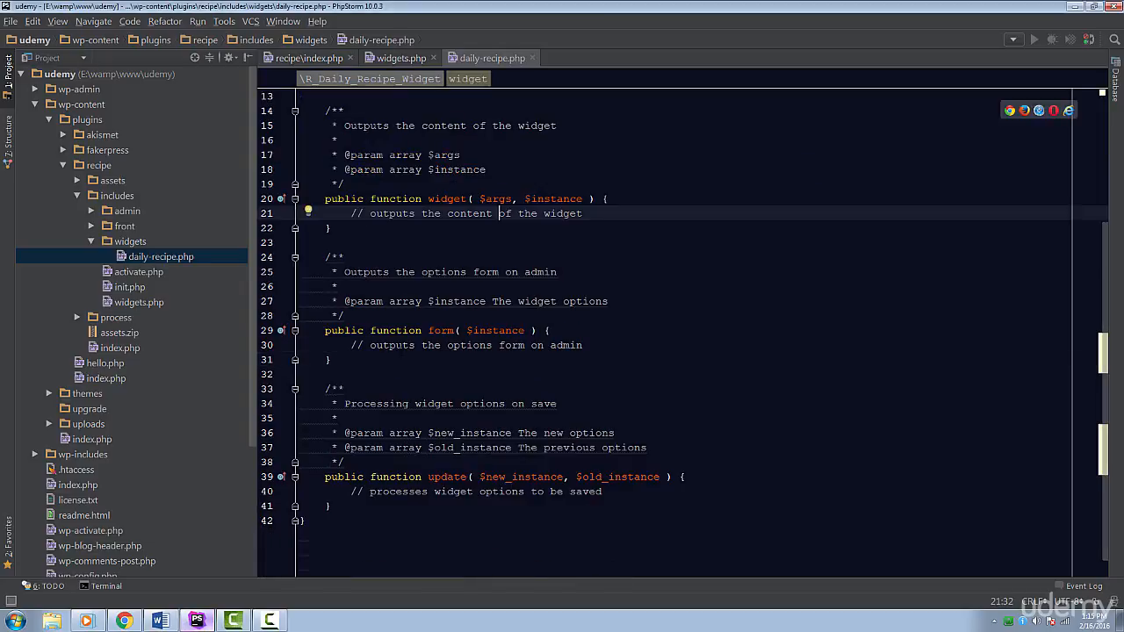
- Add a $default title array and merge it into $instance with wp_parse_args((array) $instance, $default)
click(383, 345)
text($default                =)
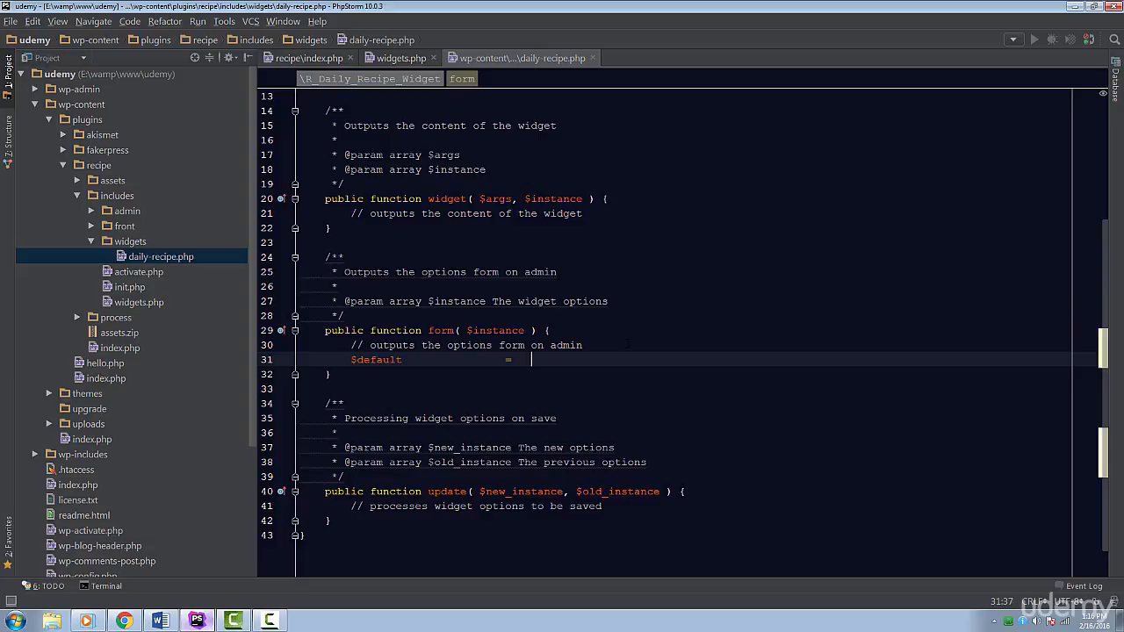
text(a)
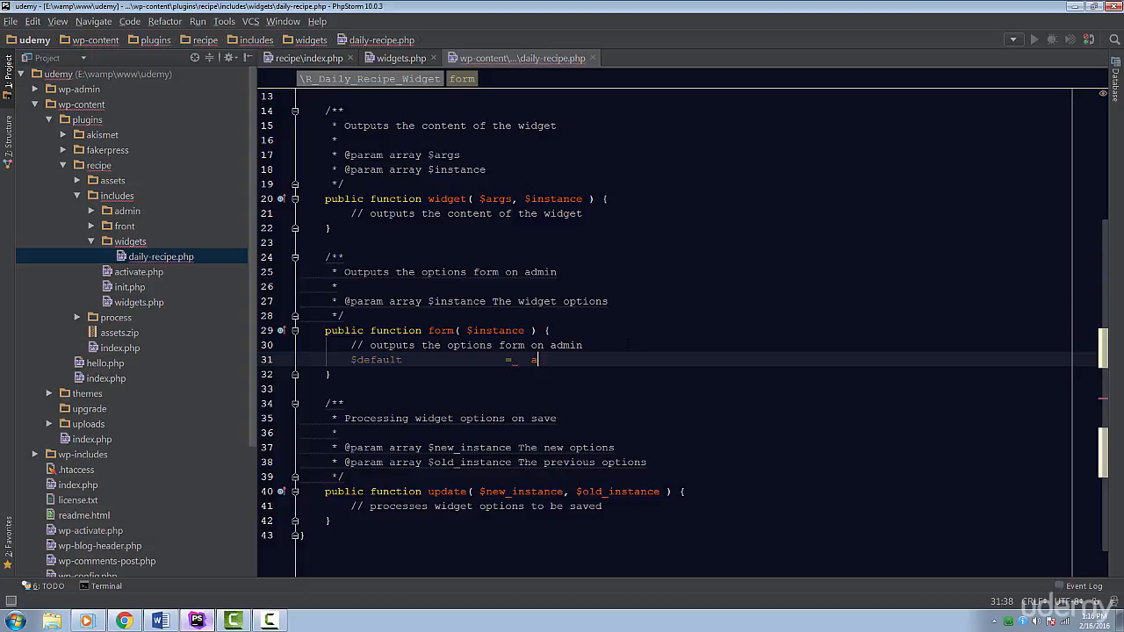
text(array();)
text($instance               =)
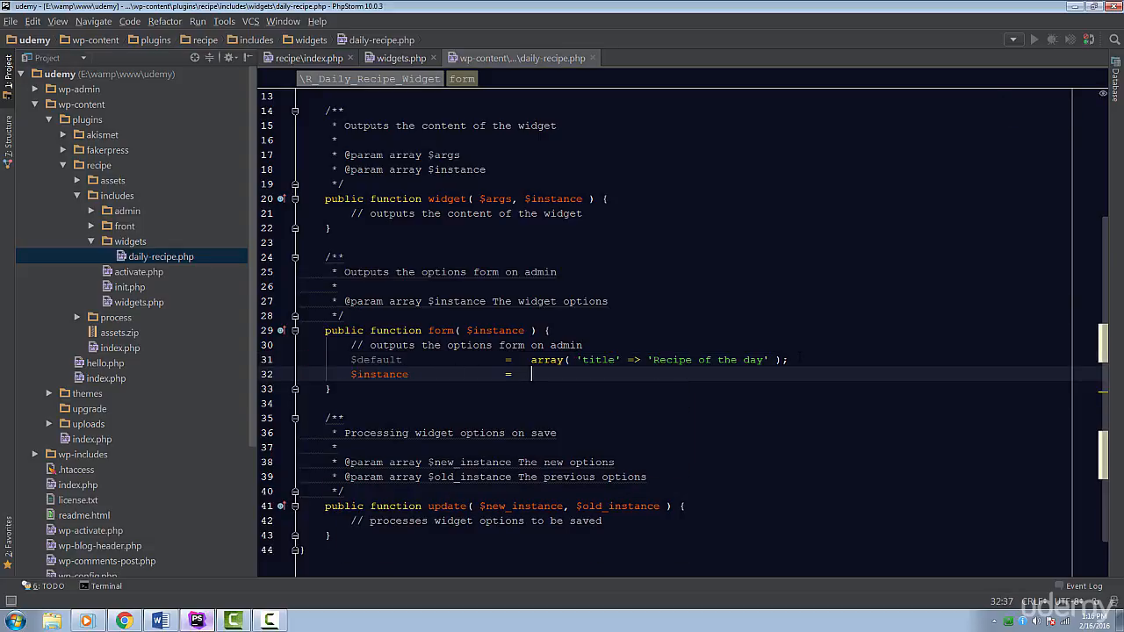
text(wp_p)
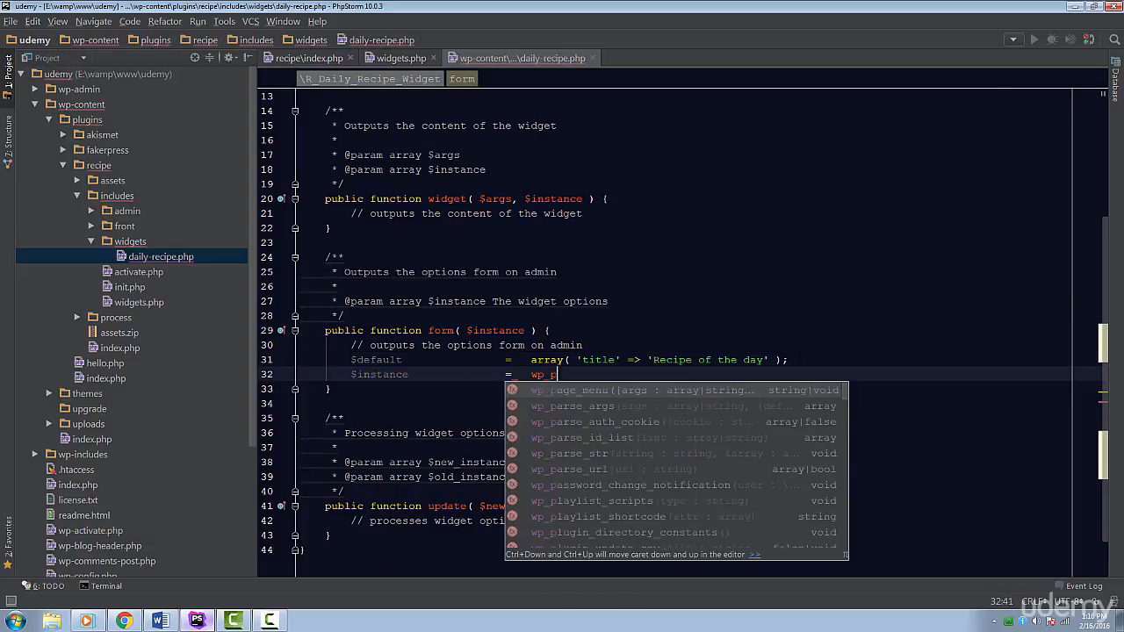
text(arse_args()
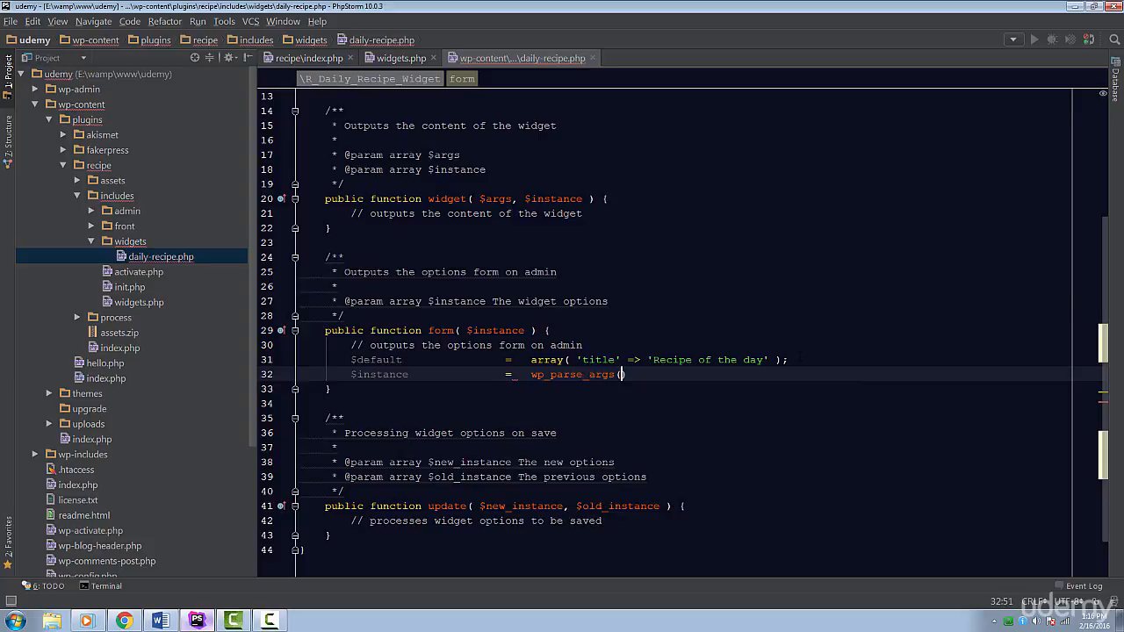
text();)
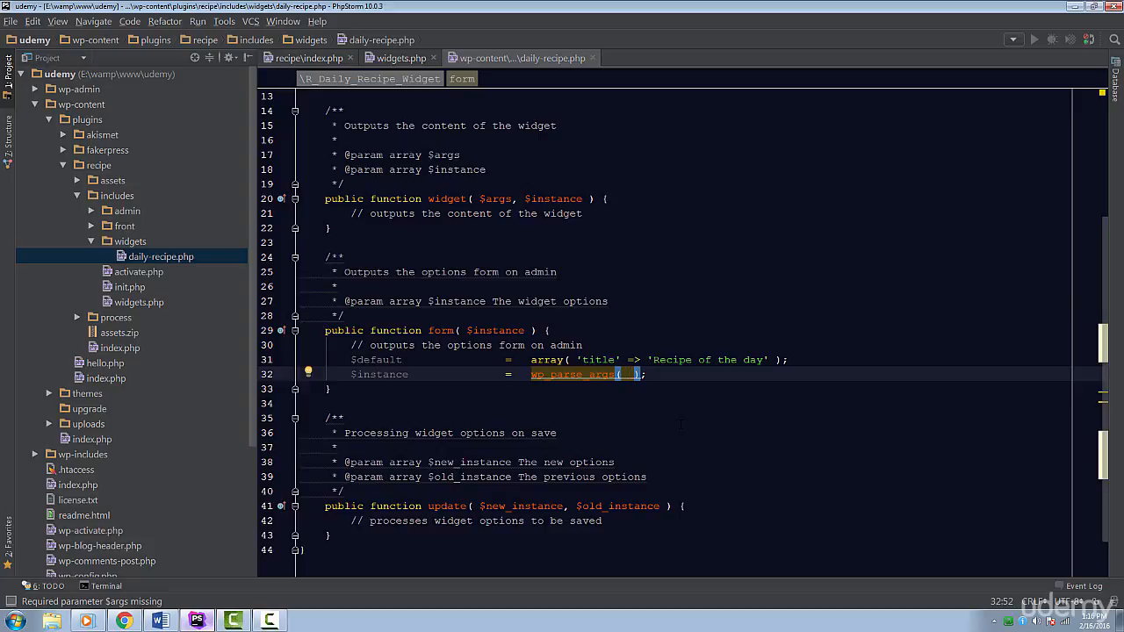
text((array) $instance, $default)
text(<?php)
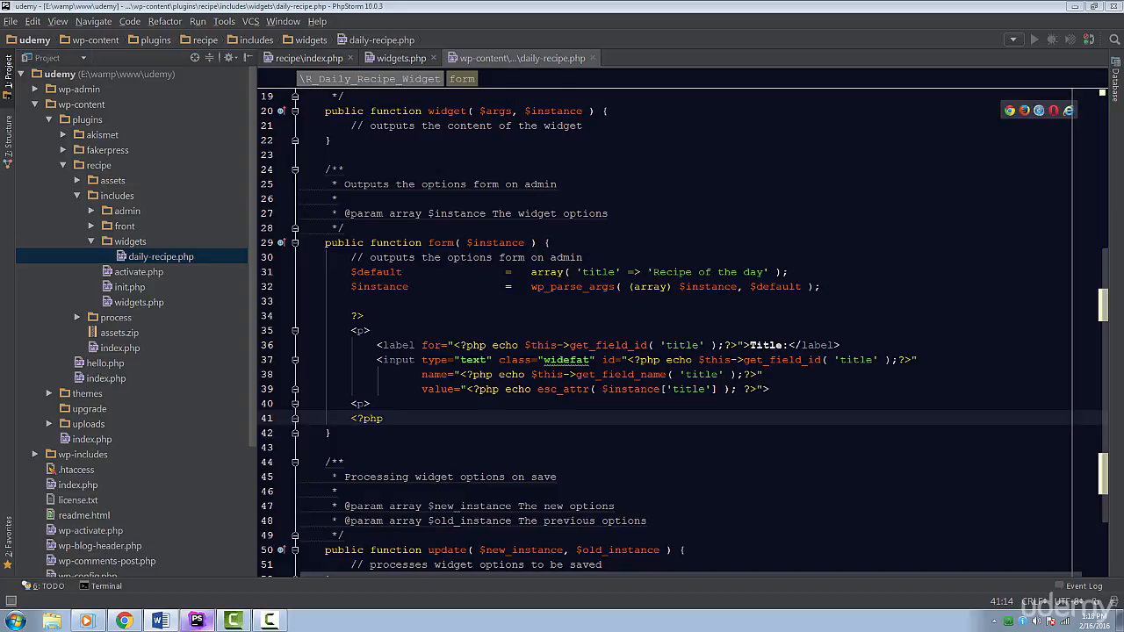
- Write the form's <p> block with a Title label and widefat input using get_field_id, get_field_name and esc_attr
double_click(607, 344)
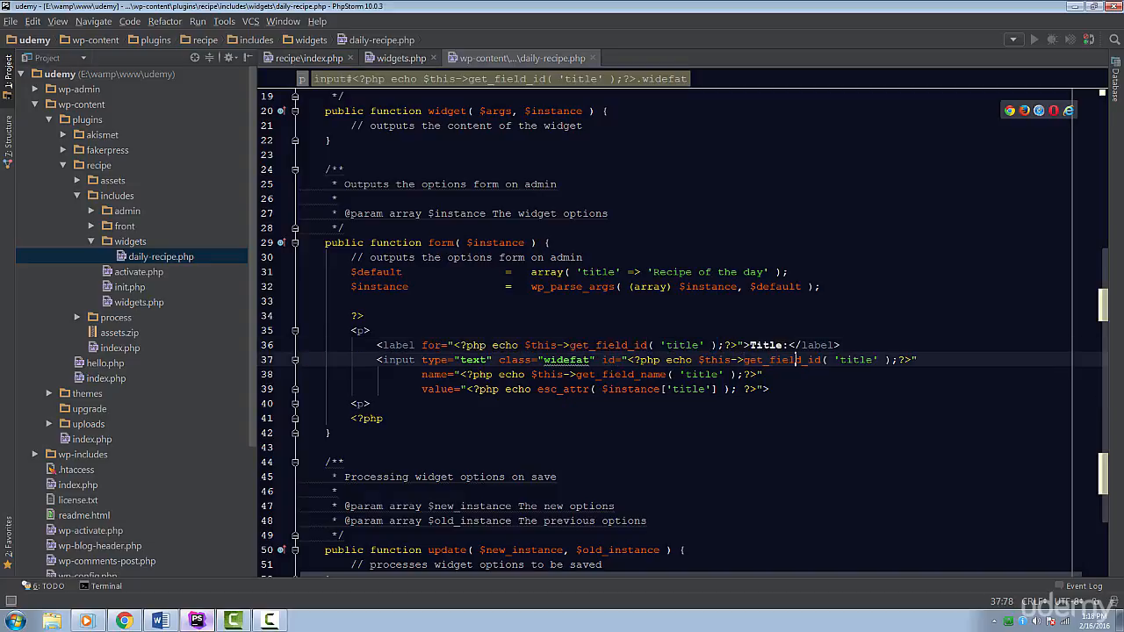
double_click(606, 344)
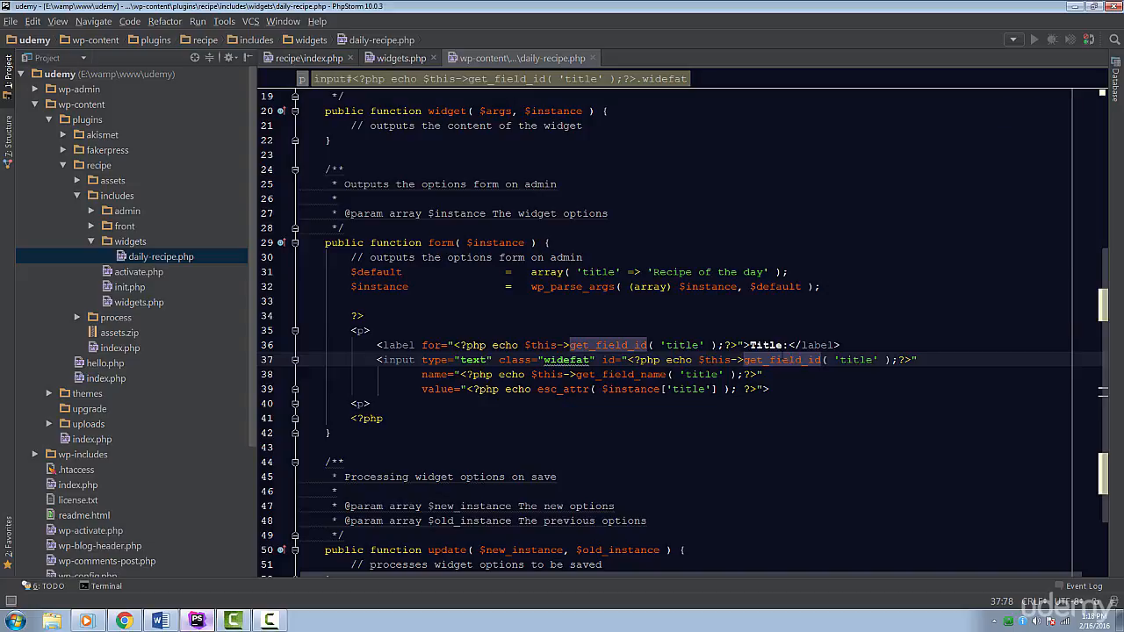
double_click(622, 375)
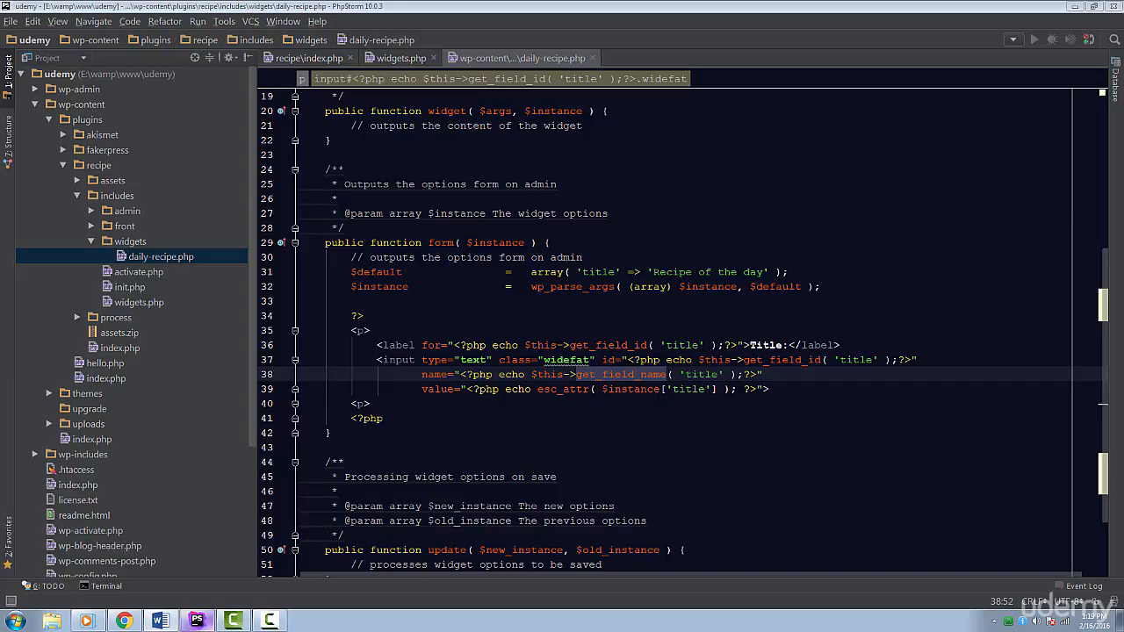
click(369, 402)
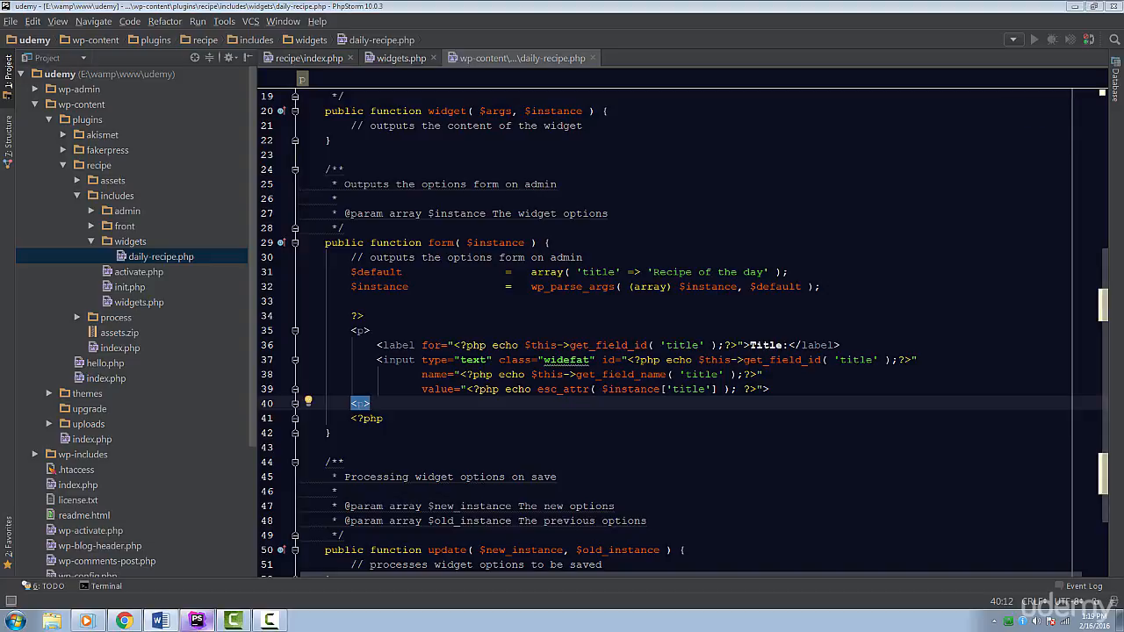
click(791, 270)
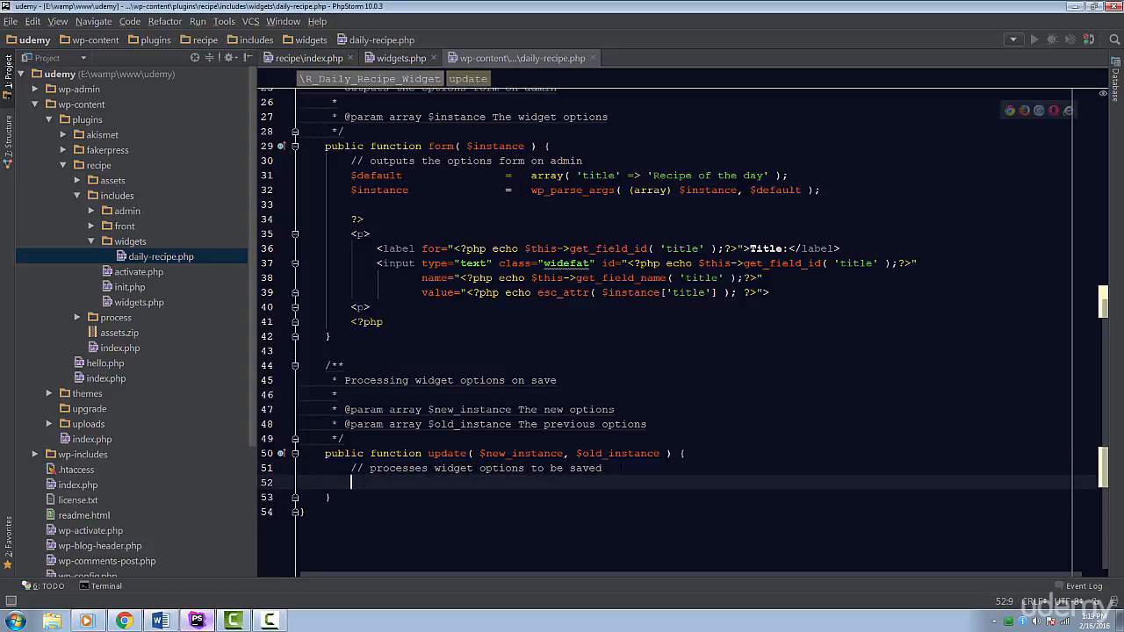
- In update(), build $instance with strip_tags($new_instance['title']) and return $instance
text($instance)
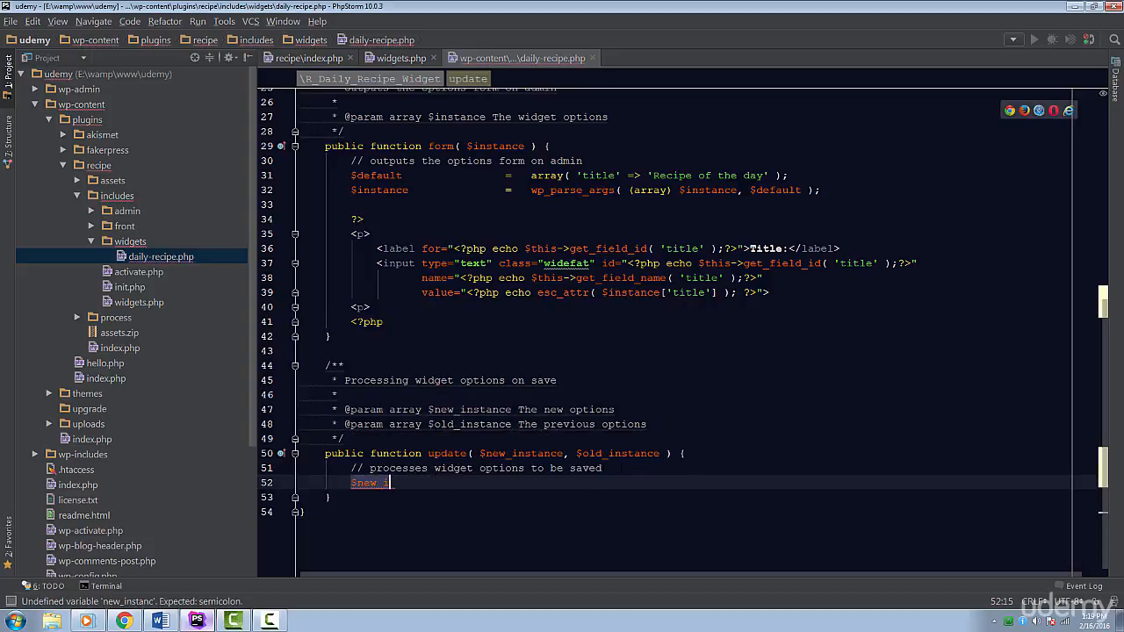
text(instnc)
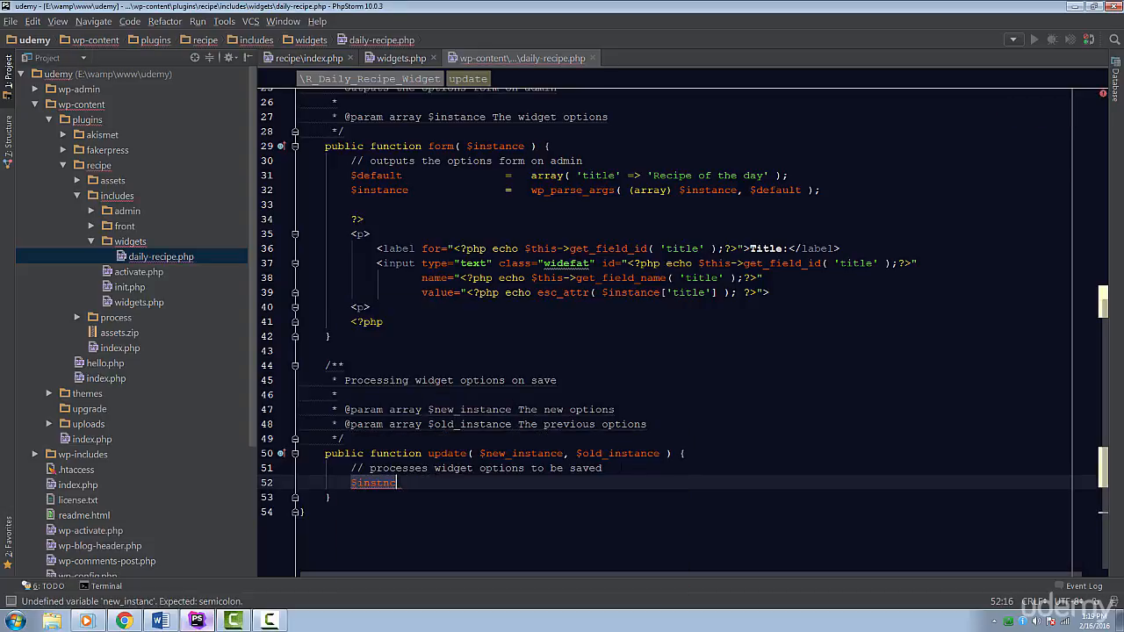
text(ance               =   array();)
text($instance['title']      =   strip_tags( $new_instance['title'] );)
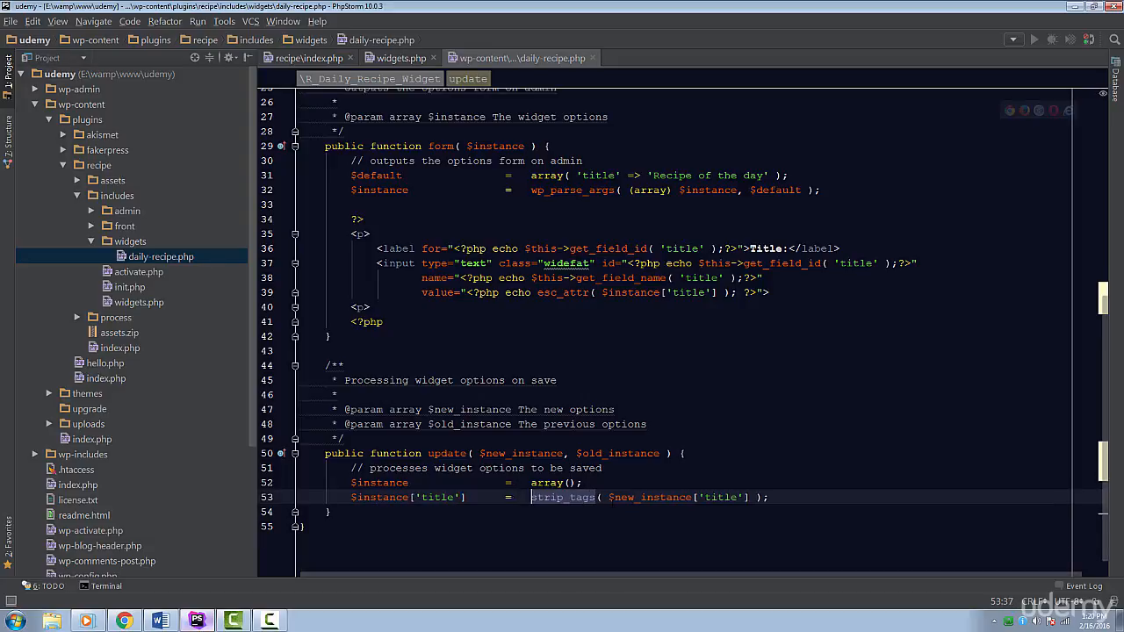
click(771, 497)
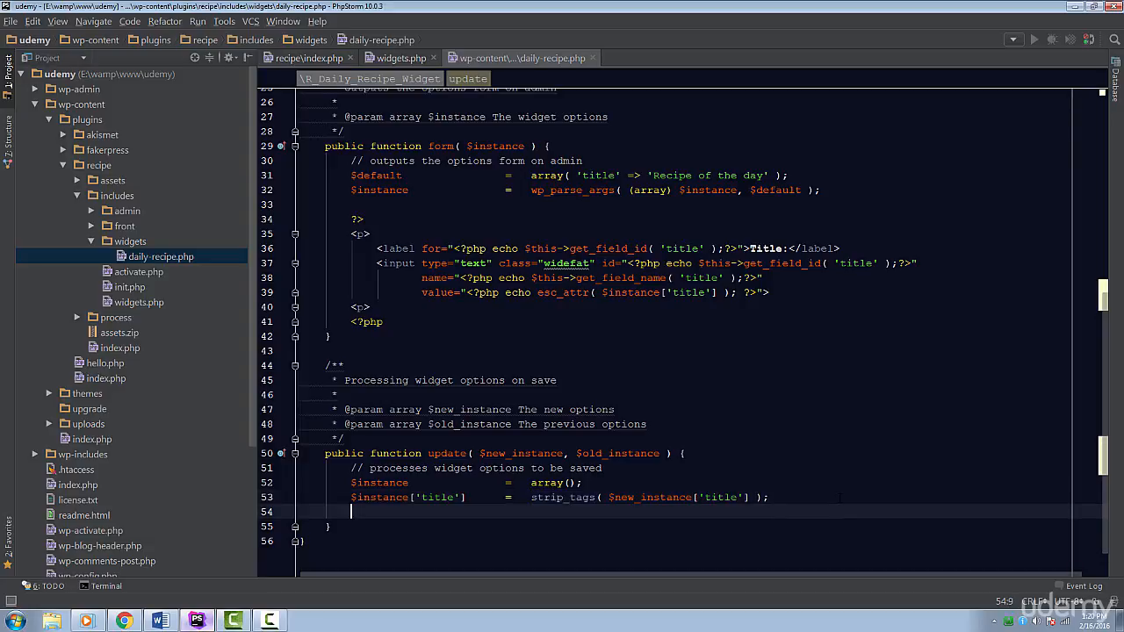
text(return $instance)
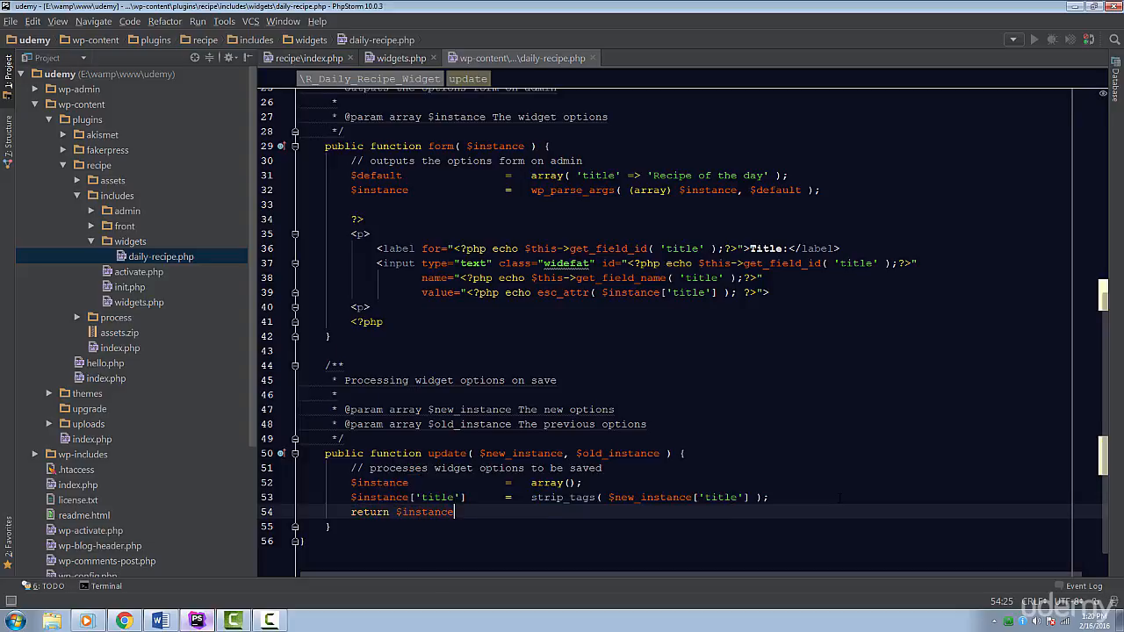
text(;)
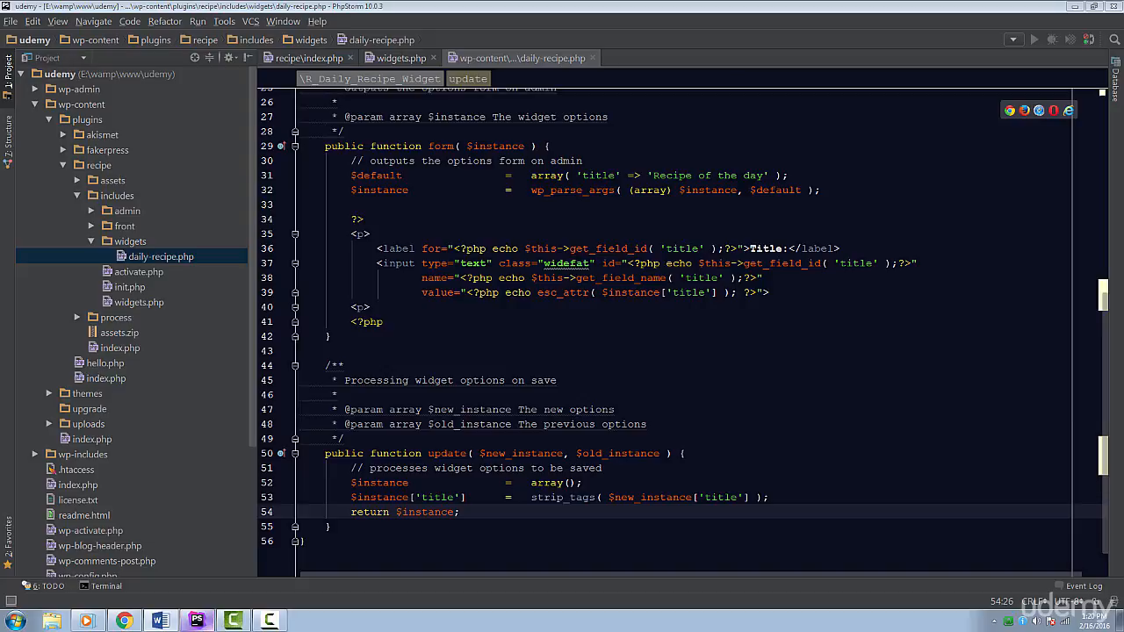
click(338, 394)
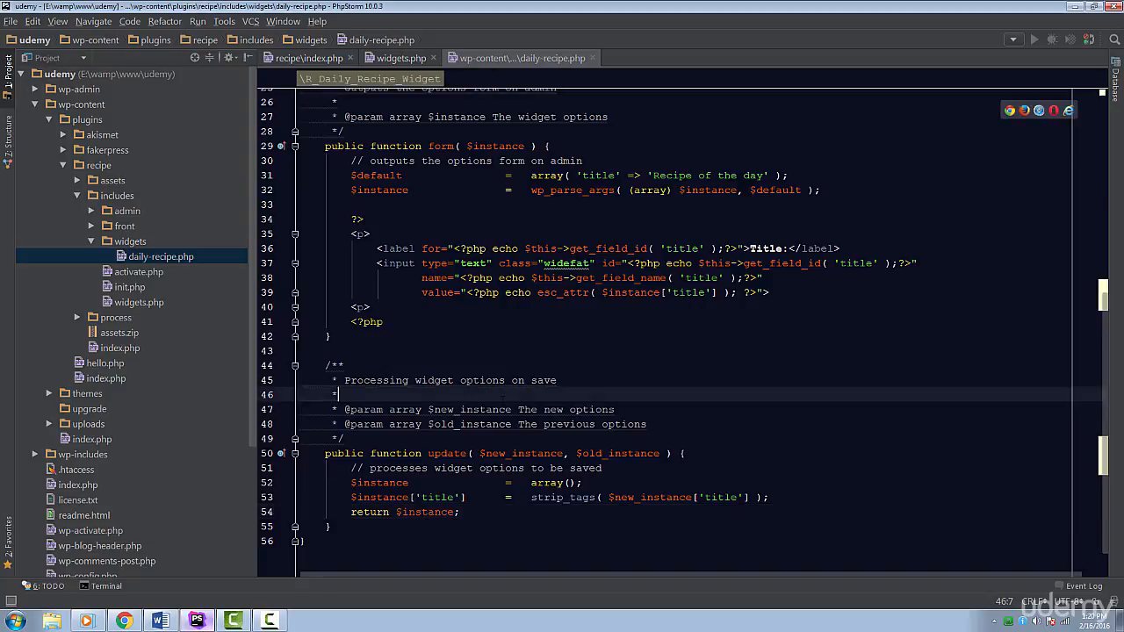
- Add echo 'Recipe of the day'; inside the widget() method
scroll(up, 3)
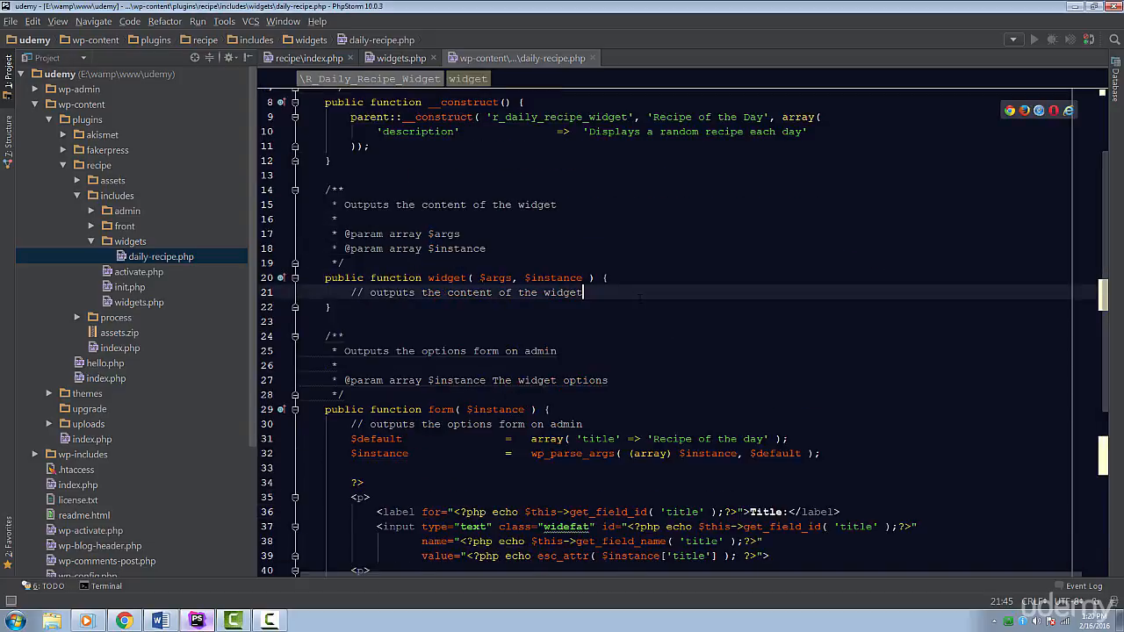
text(echo 'H)
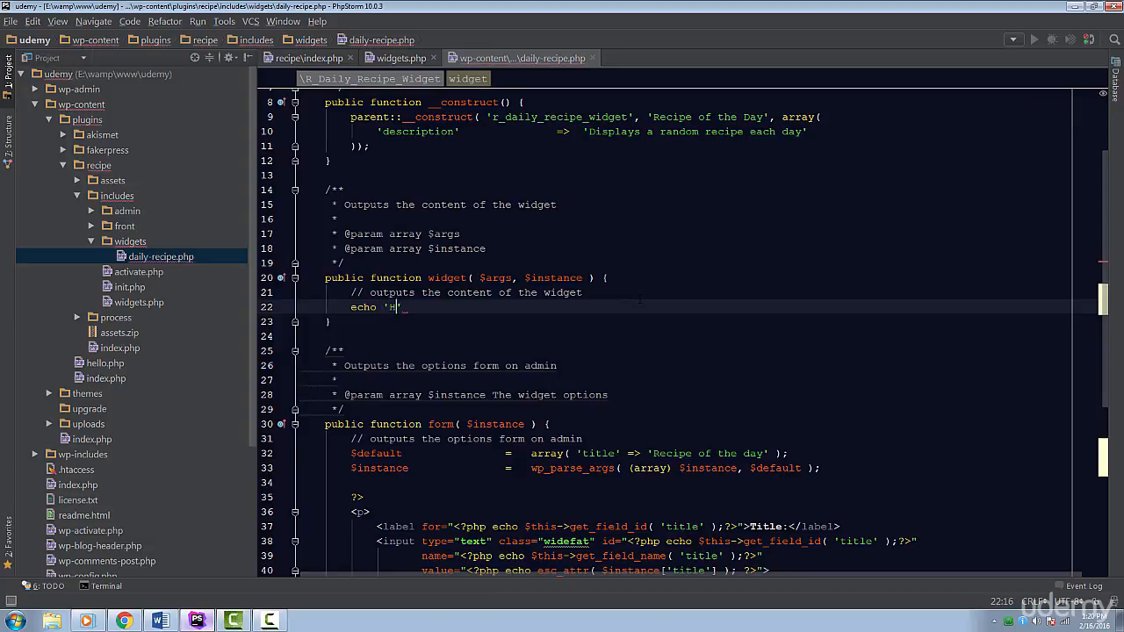
text(ecipe of the day')
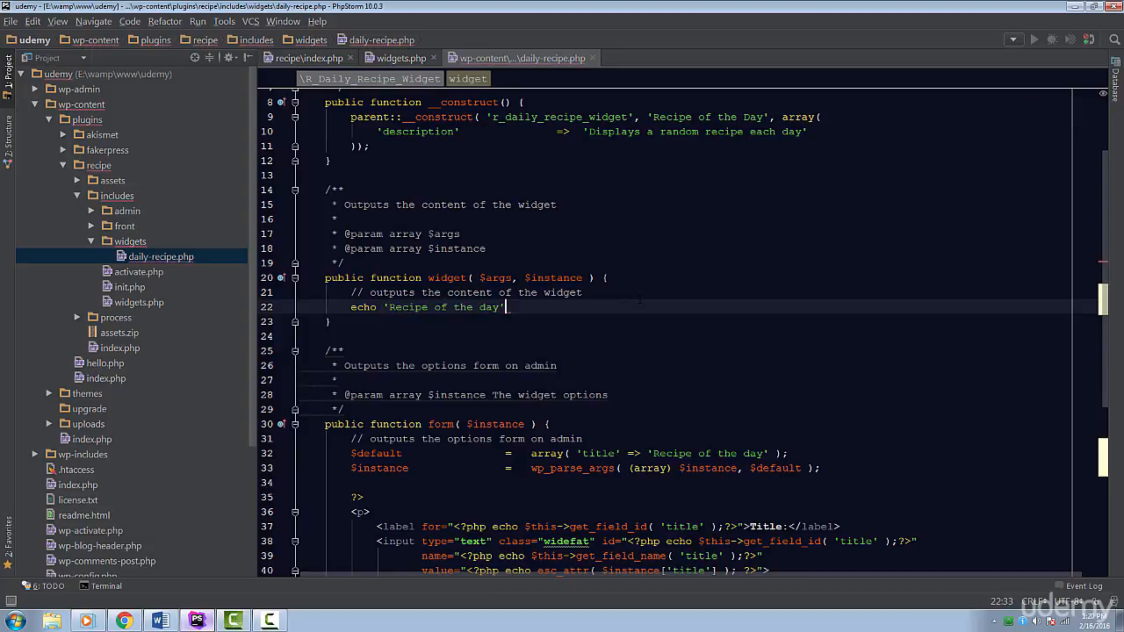
text(;)
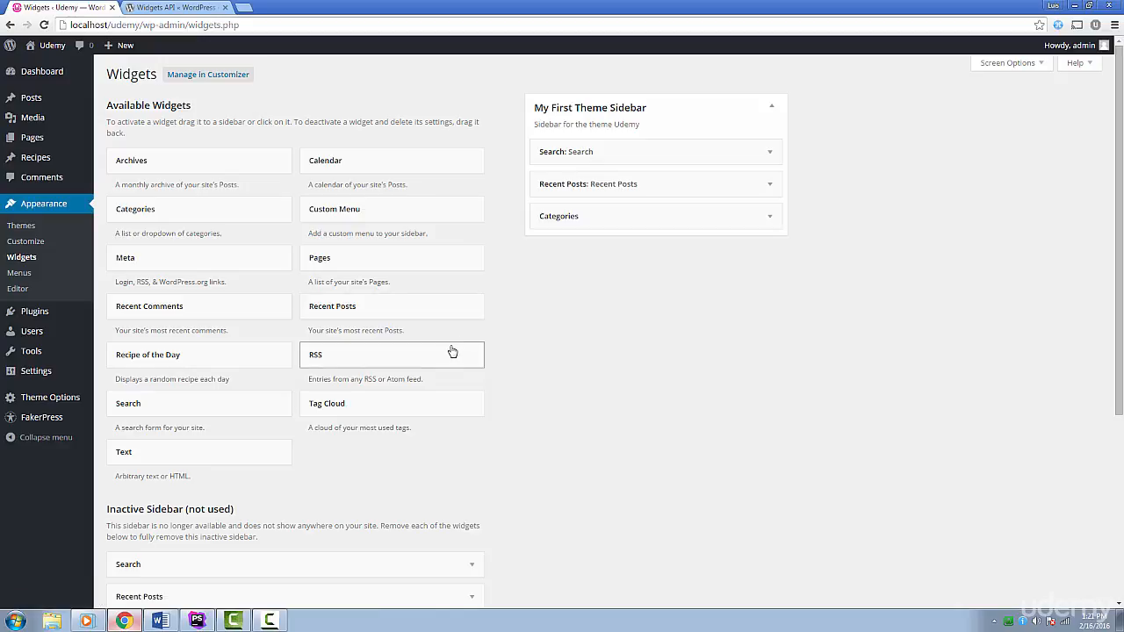
mouse_move(246, 337)
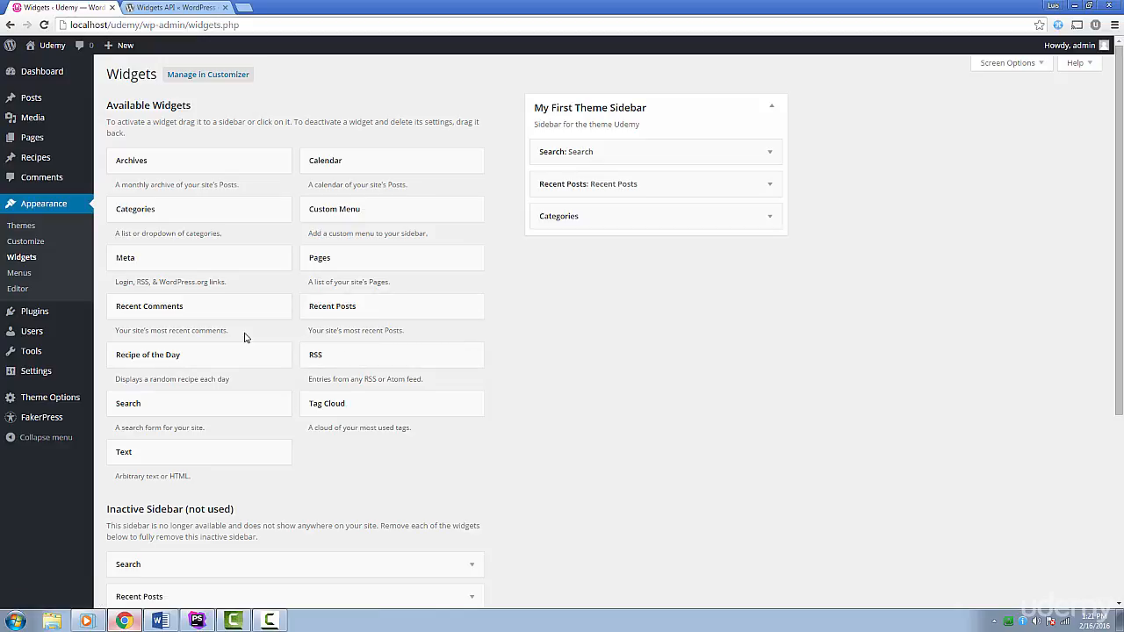
- Place Recipe of the Day in My First Theme Sidebar and view the live site
drag(147, 355, 636, 149)
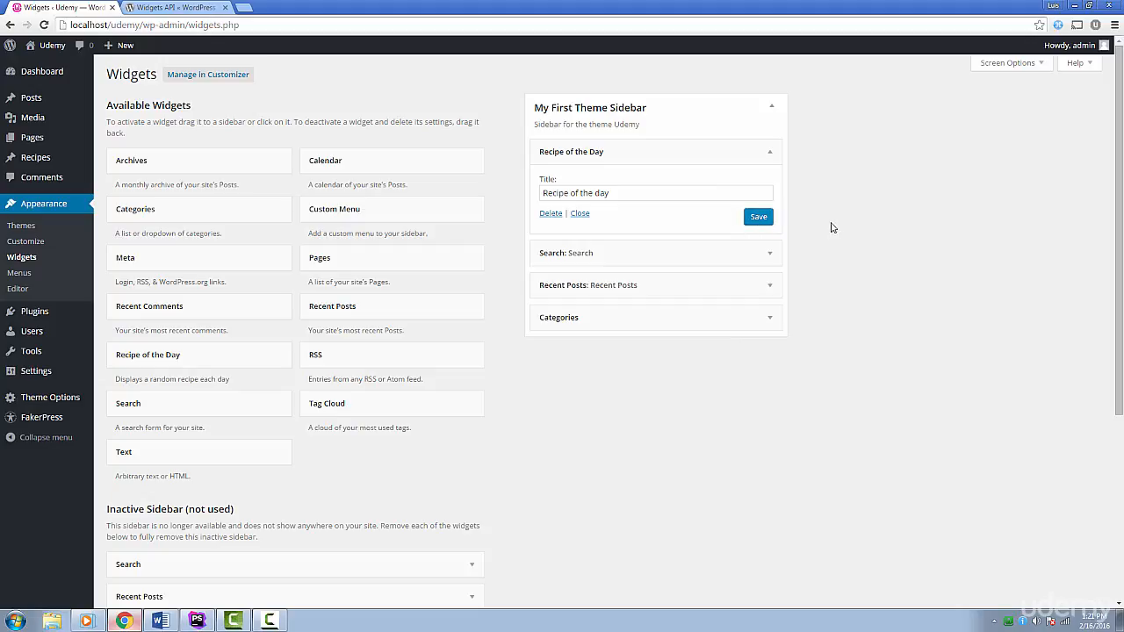
mouse_move(869, 230)
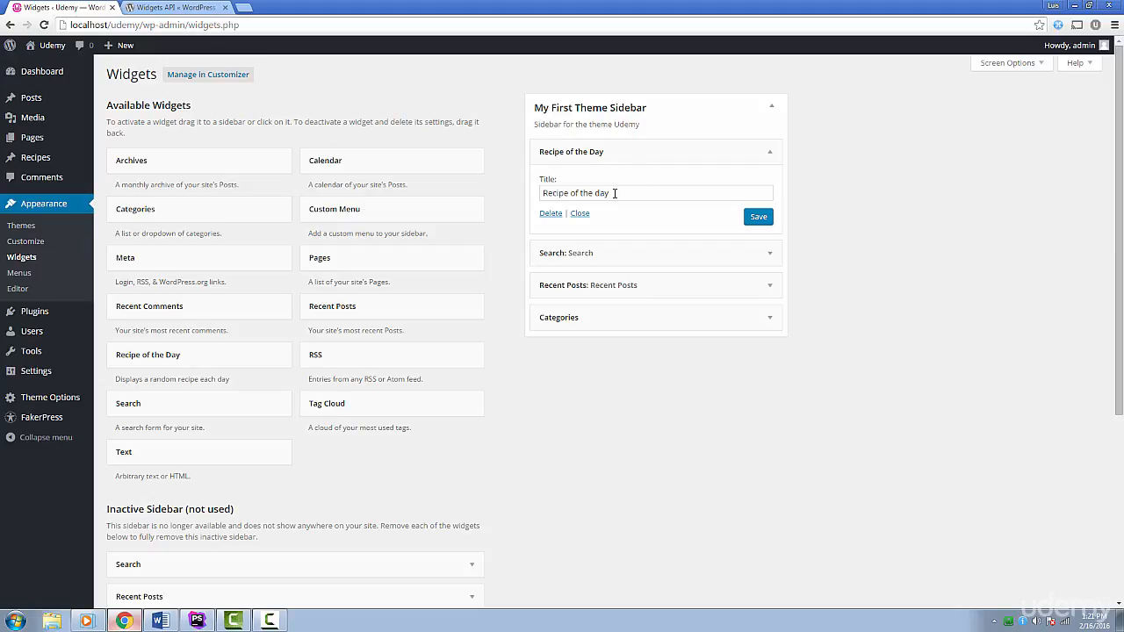
mouse_move(67, 54)
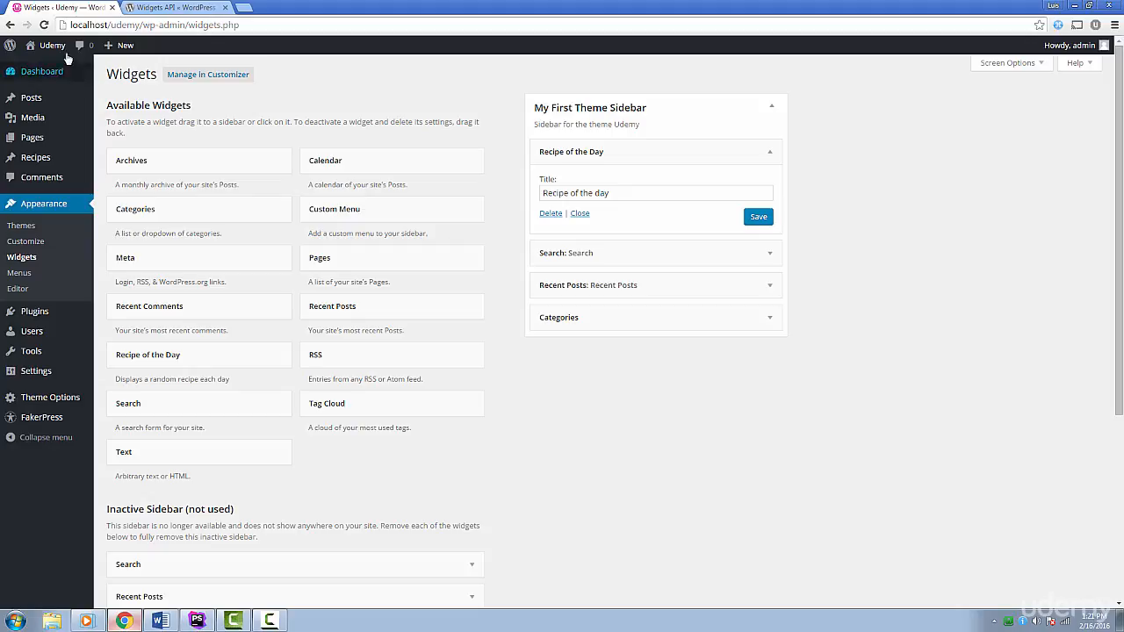
click(176, 7)
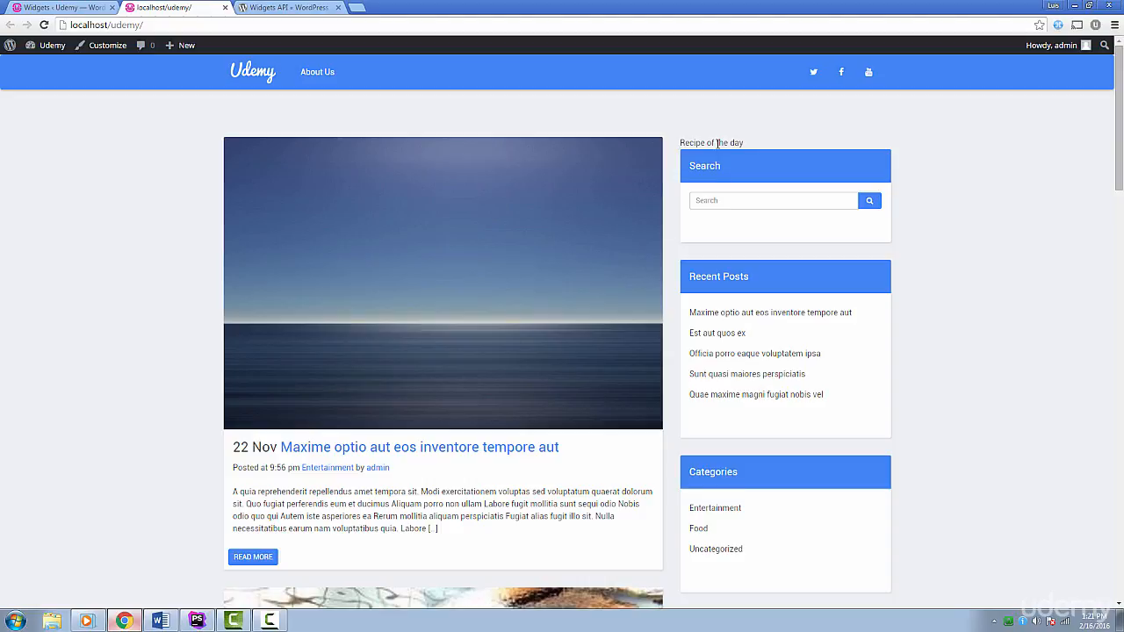